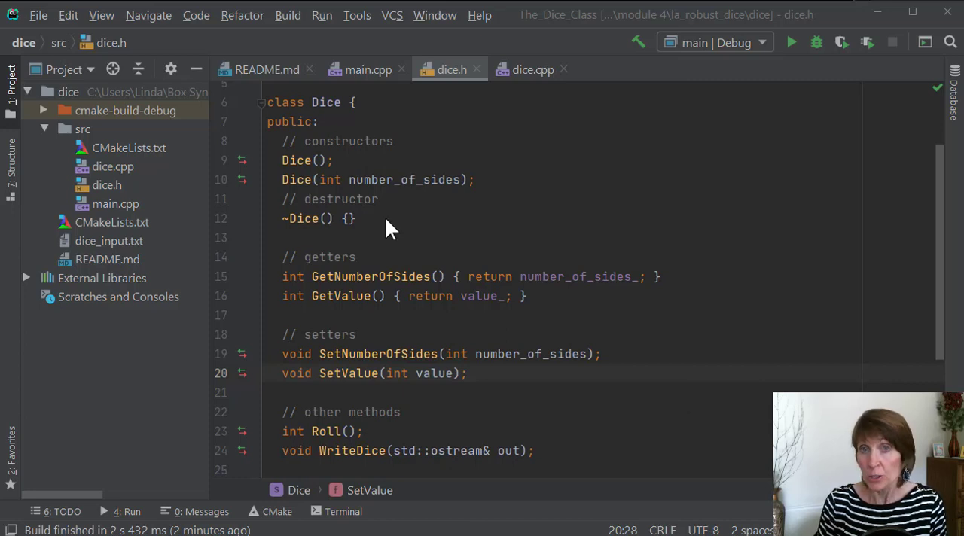
pyautogui.moveTo(335, 135)
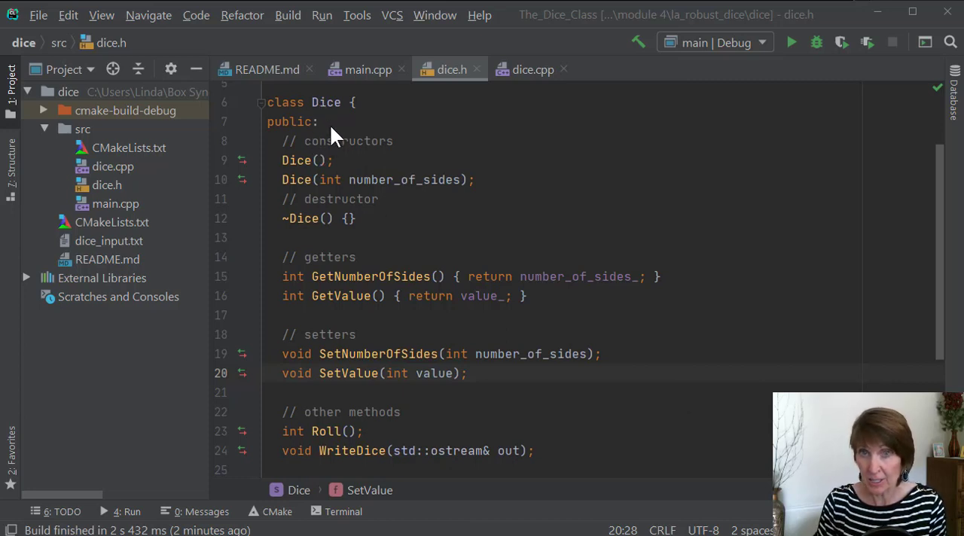
pyautogui.moveTo(369, 128)
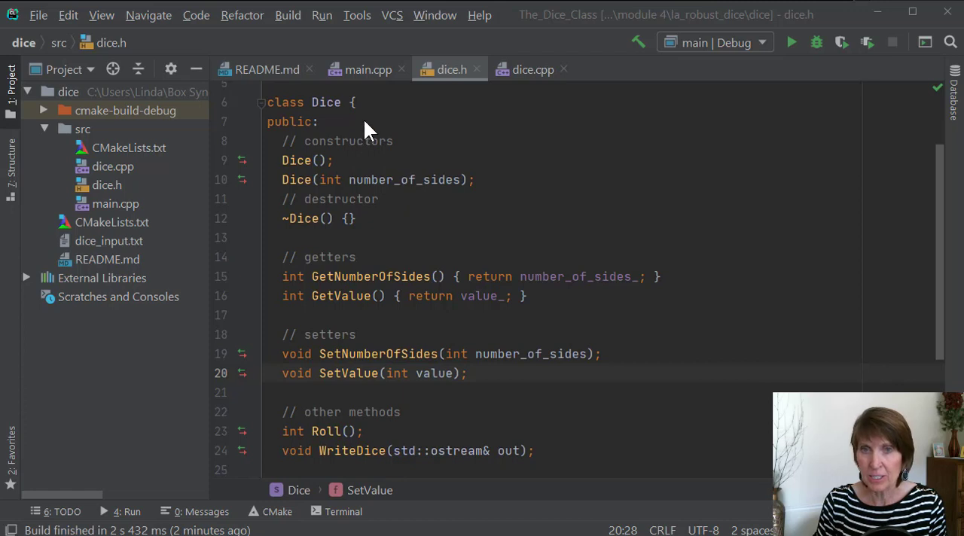
pyautogui.moveTo(346, 335)
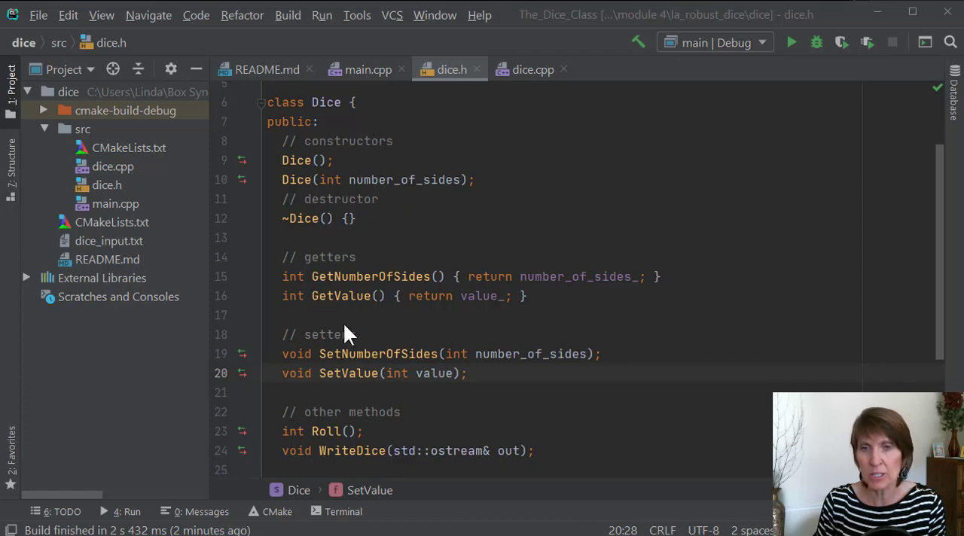
pyautogui.moveTo(947, 222)
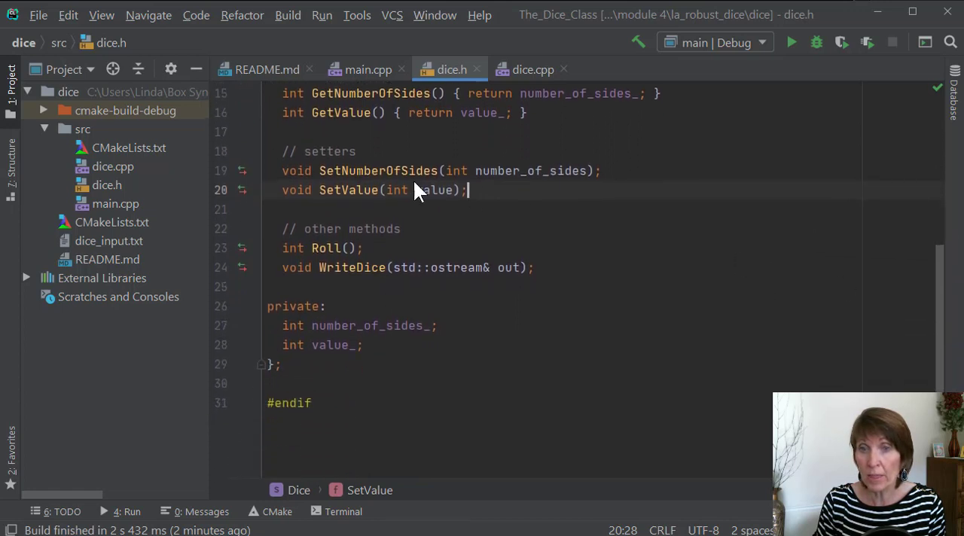
pyautogui.moveTo(258, 346)
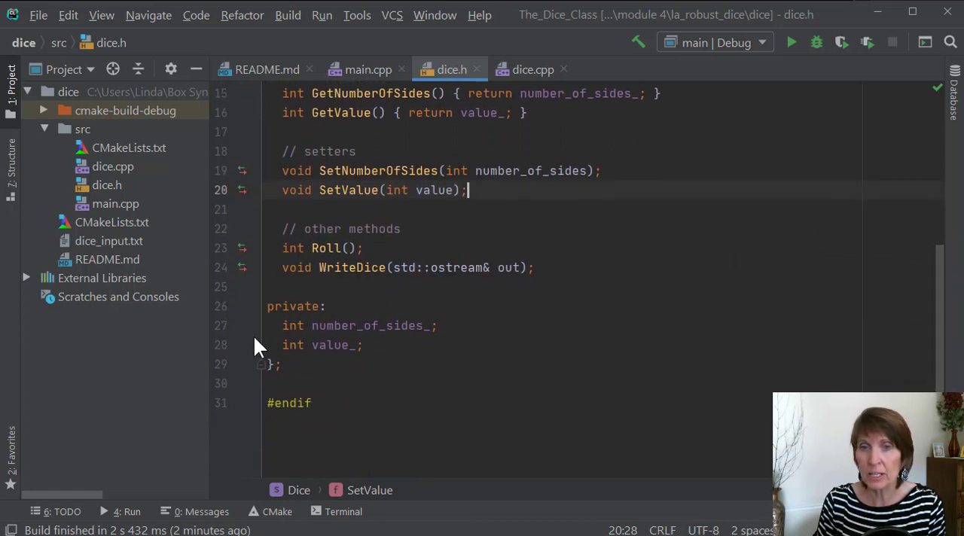
pyautogui.moveTo(712, 374)
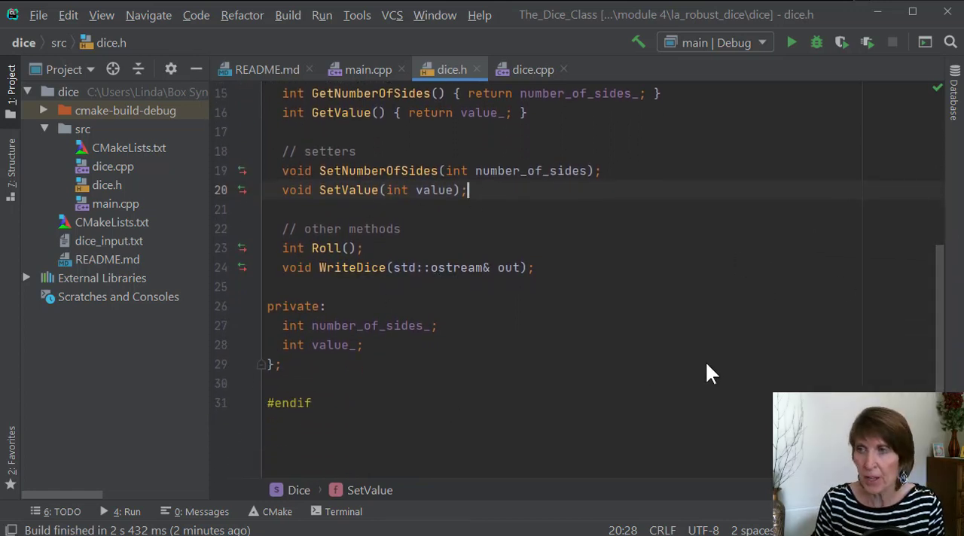
pyautogui.moveTo(943, 317)
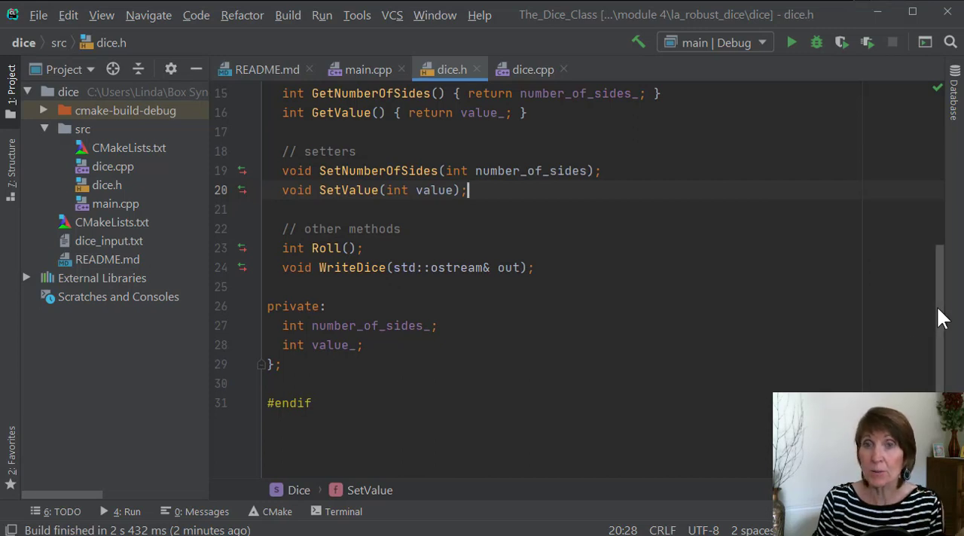
pyautogui.moveTo(354, 272)
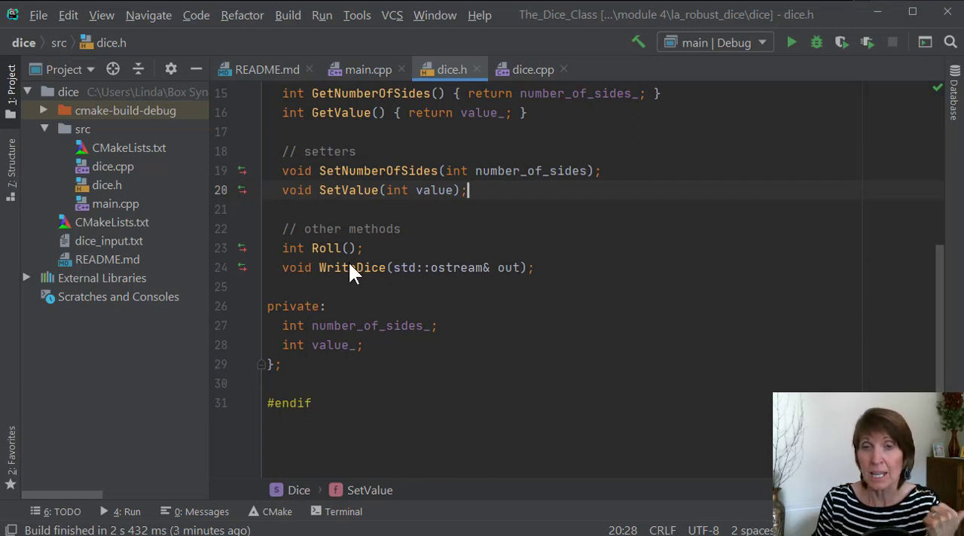
pyautogui.moveTo(482, 262)
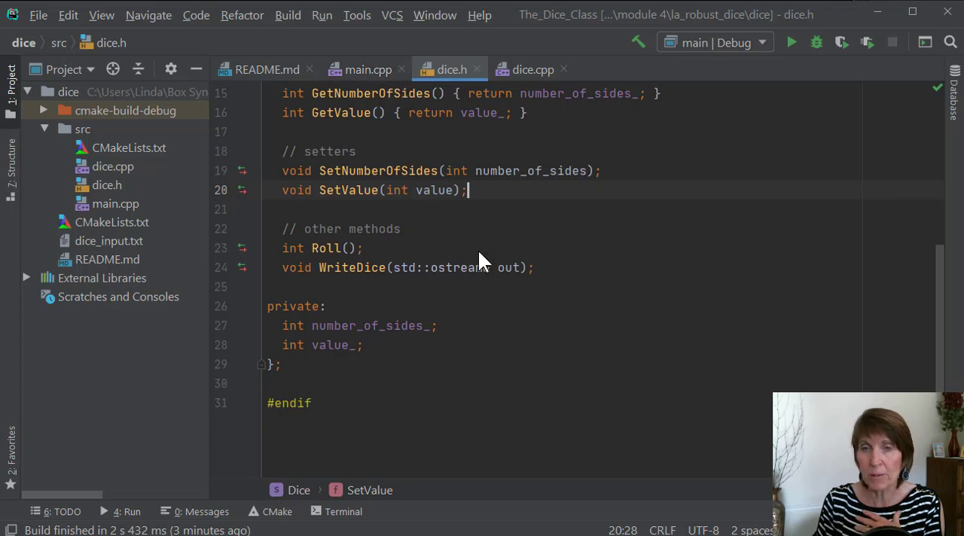
pyautogui.moveTo(943, 328)
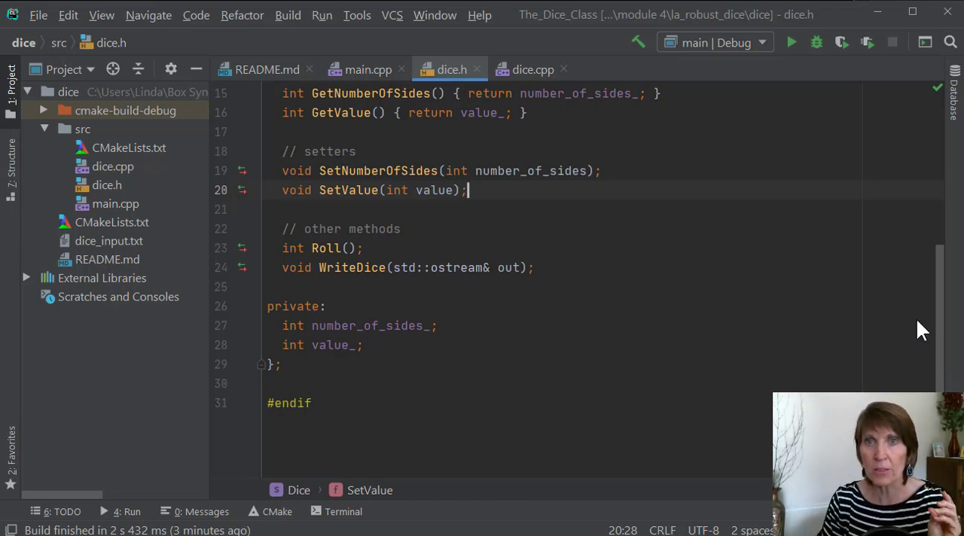
pyautogui.moveTo(489, 390)
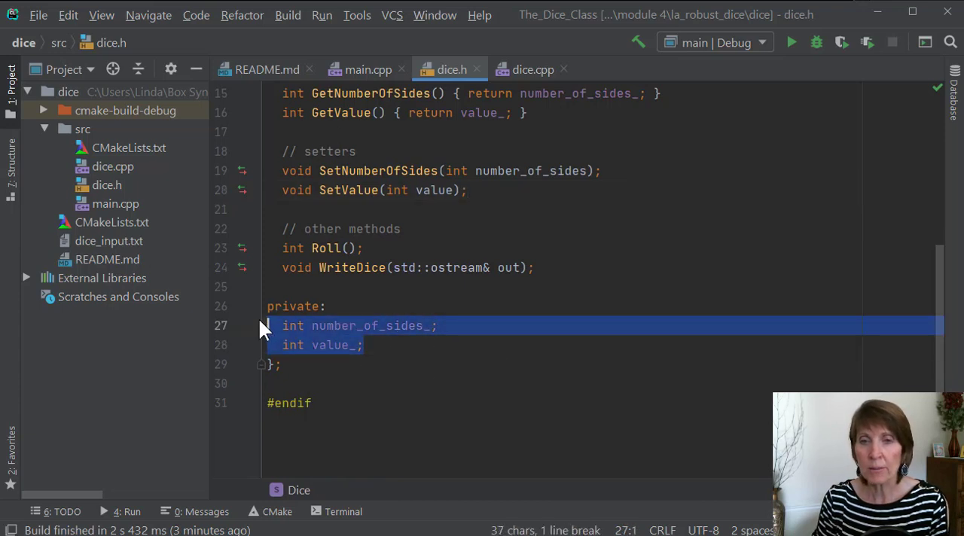
pyautogui.moveTo(433, 388)
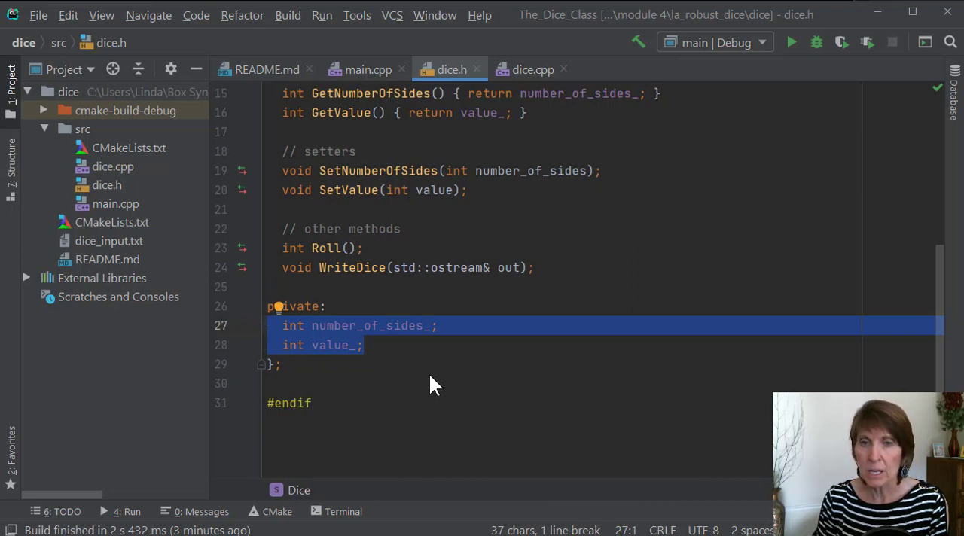
pyautogui.moveTo(428, 377)
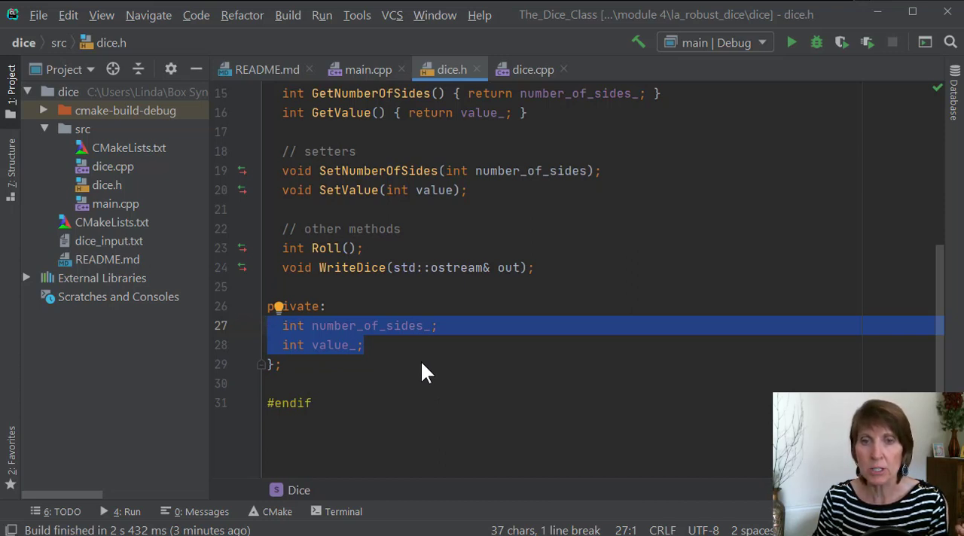
pyautogui.moveTo(390, 367)
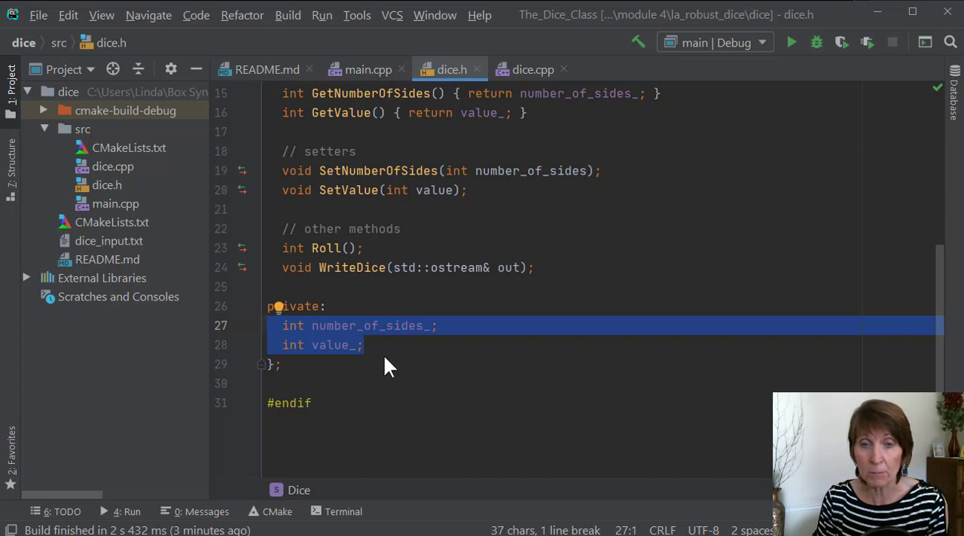
# Select the private member lines in dice.h, then switch to dice.cpp.
pyautogui.click(363, 345)
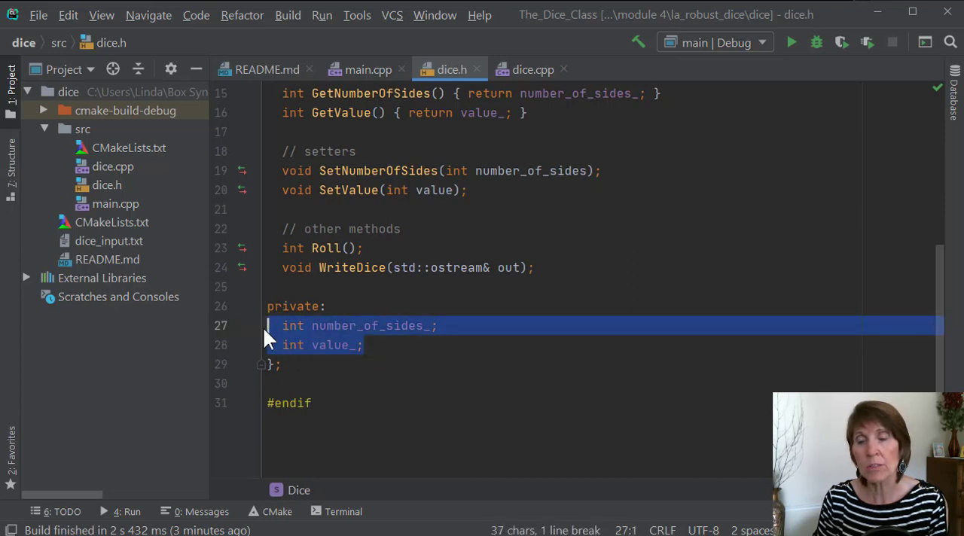
pyautogui.moveTo(392, 359)
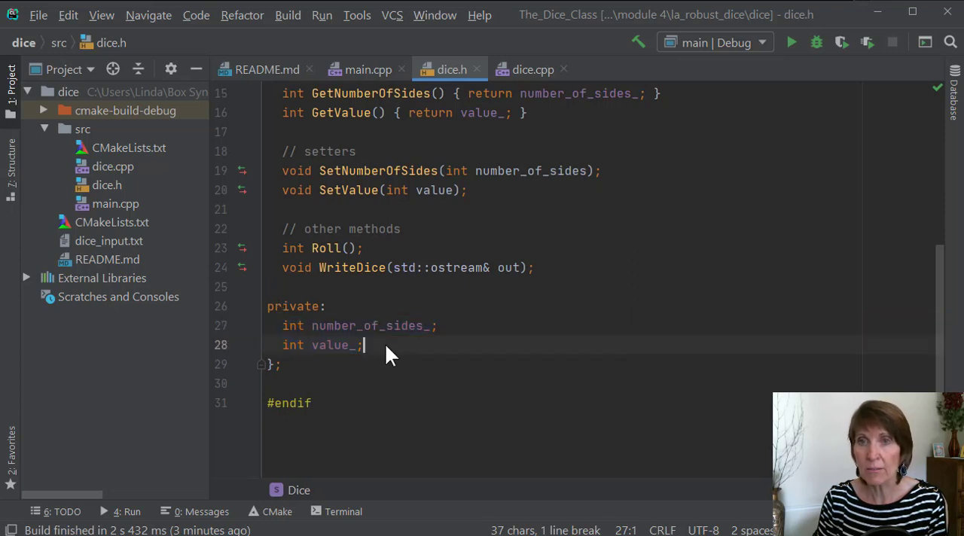
pyautogui.click(532, 69)
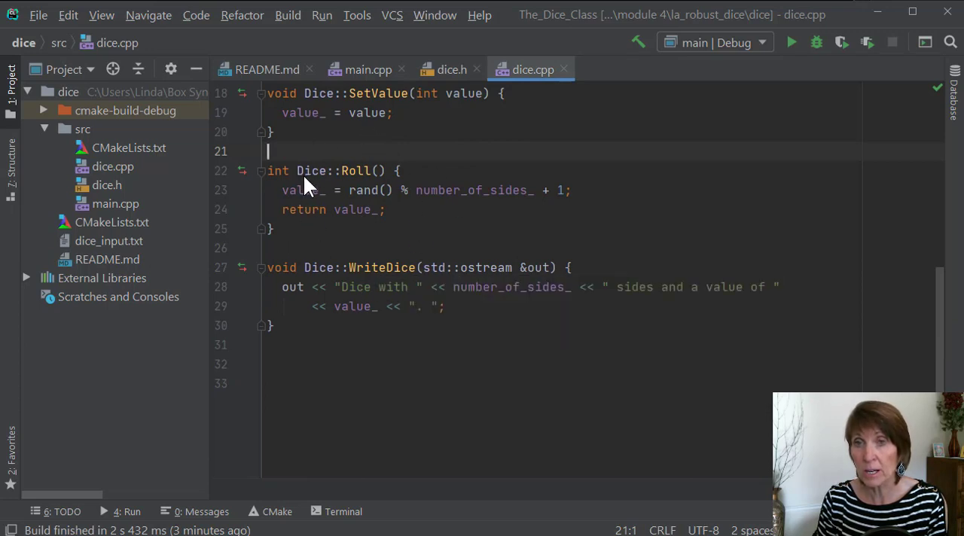
# Glance at main.cpp where the dice are created, then return to dice.h.
pyautogui.click(452, 69)
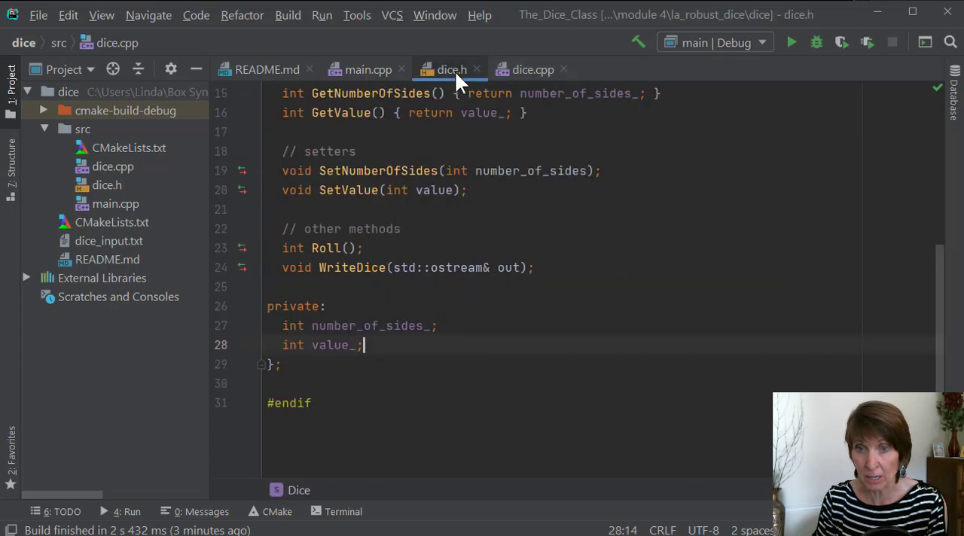
pyautogui.click(369, 69)
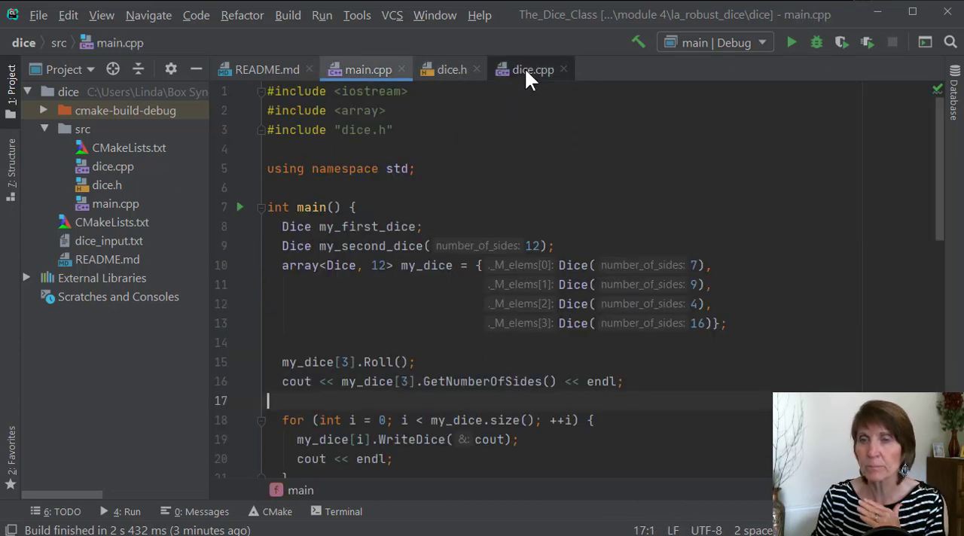
pyautogui.click(451, 69)
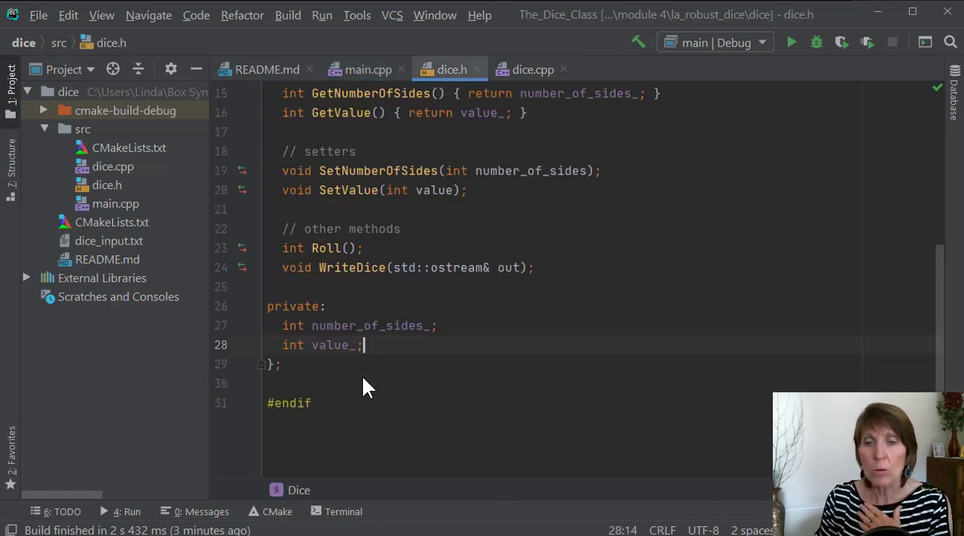
pyautogui.moveTo(407, 369)
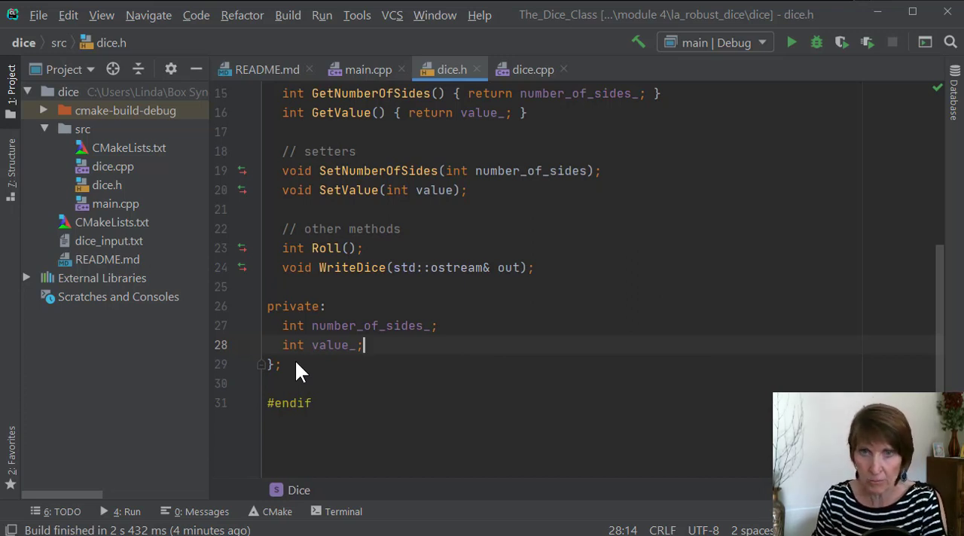
pyautogui.moveTo(448, 351)
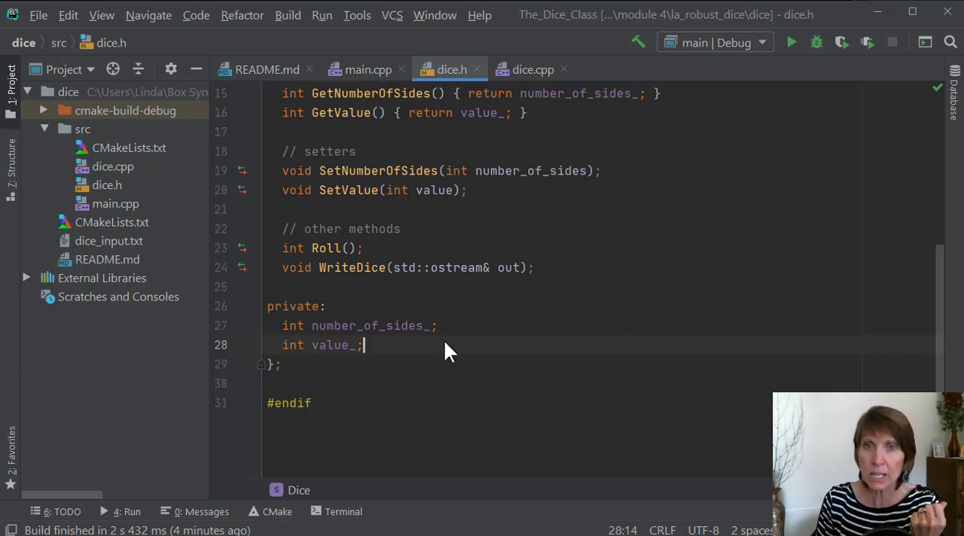
pyautogui.moveTo(451, 299)
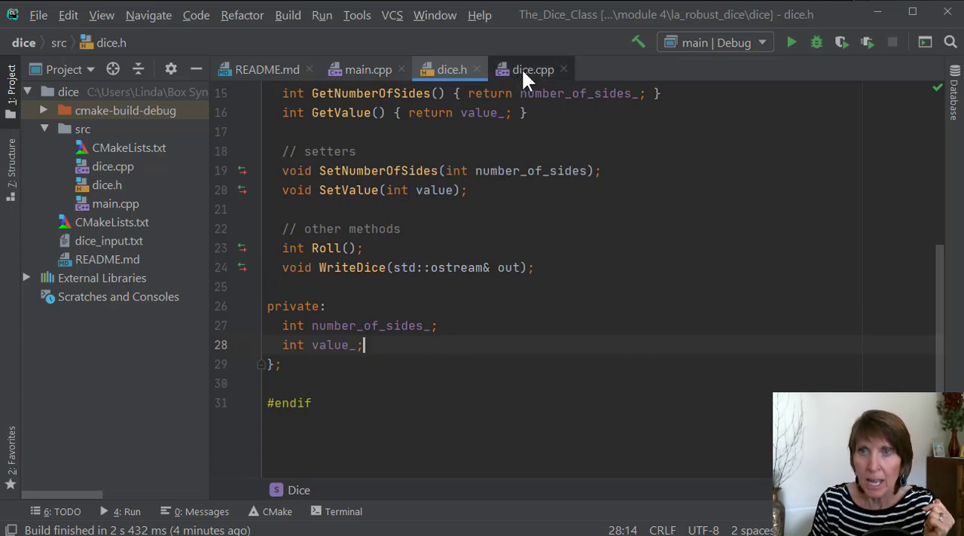
pyautogui.click(532, 69)
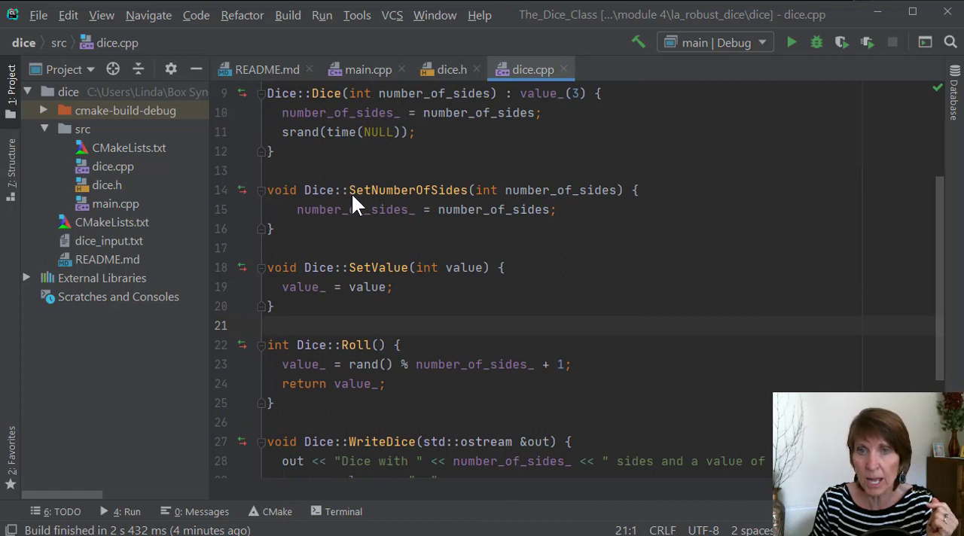
pyautogui.moveTo(481, 210)
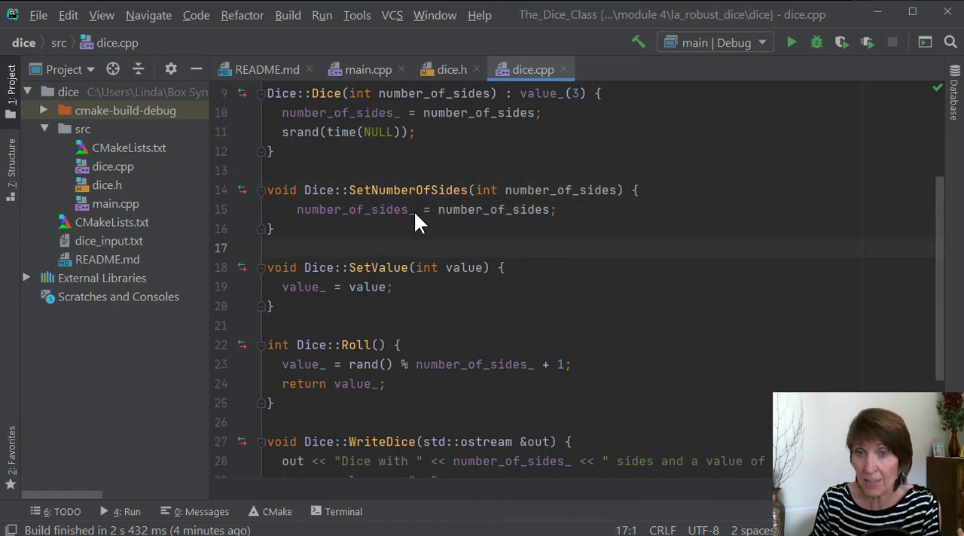
pyautogui.doubleClick(353, 210)
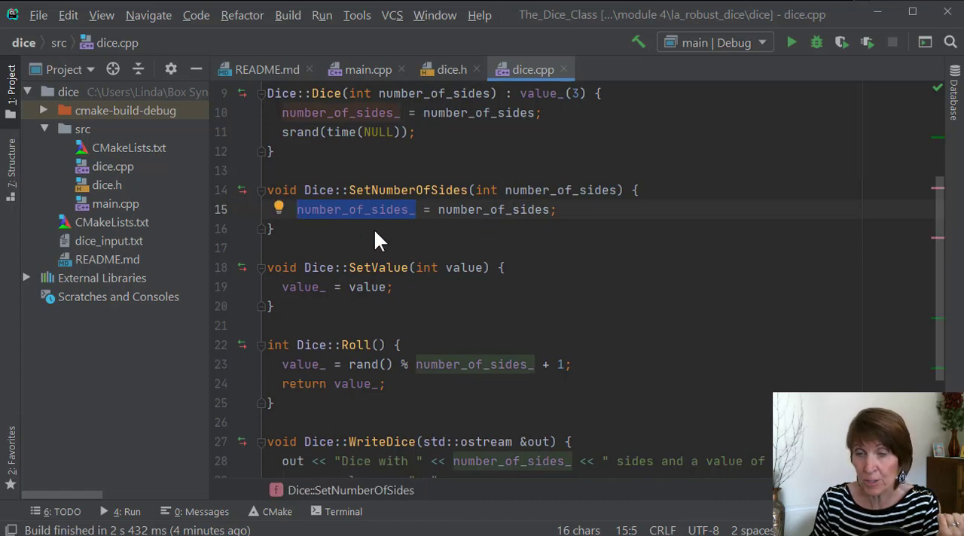
pyautogui.moveTo(755, 241)
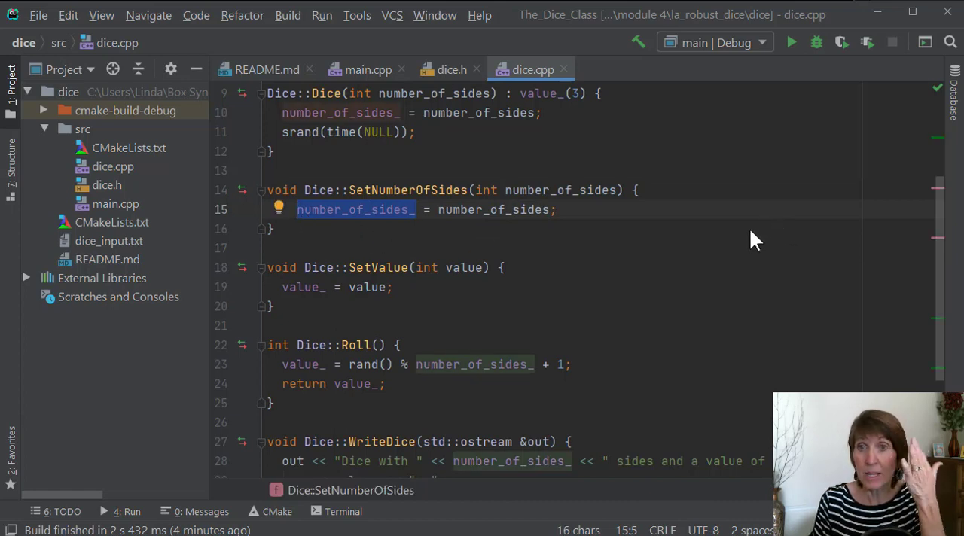
# Open main.cpp to review main creating the Dice array.
pyautogui.click(367, 69)
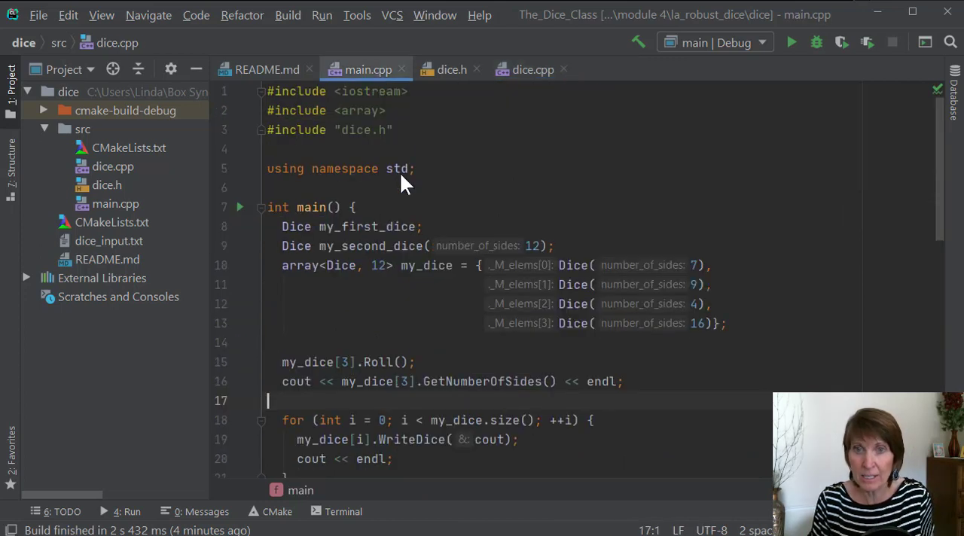
pyautogui.moveTo(426, 375)
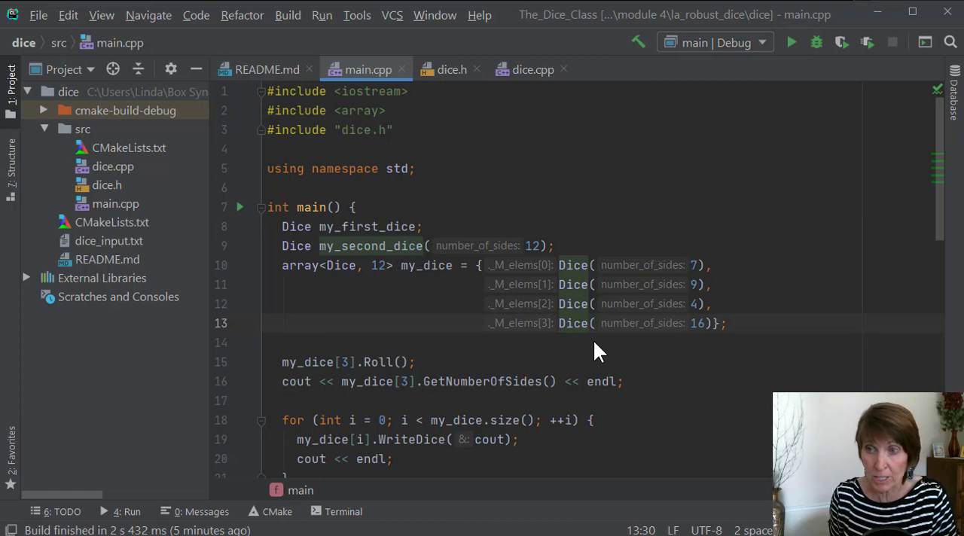
pyautogui.moveTo(309, 360)
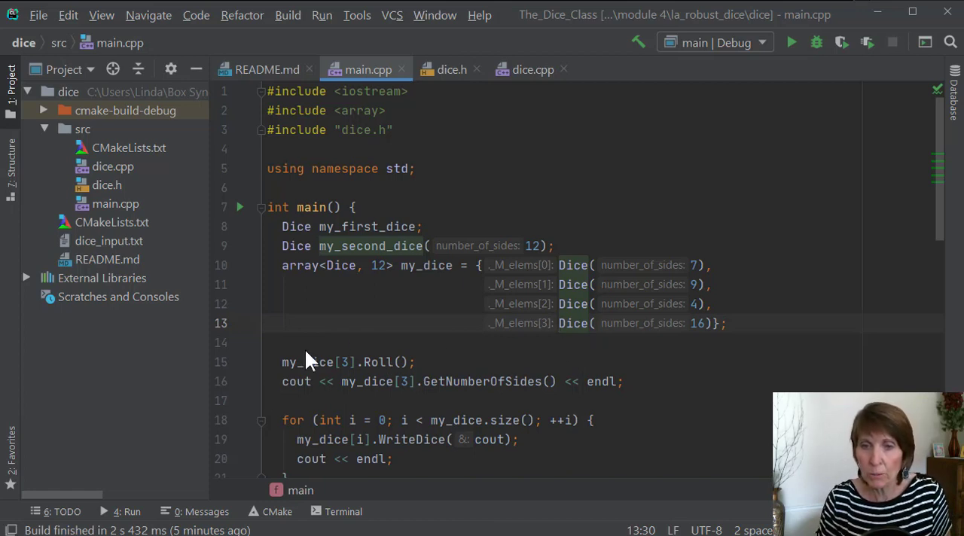
pyautogui.moveTo(346, 407)
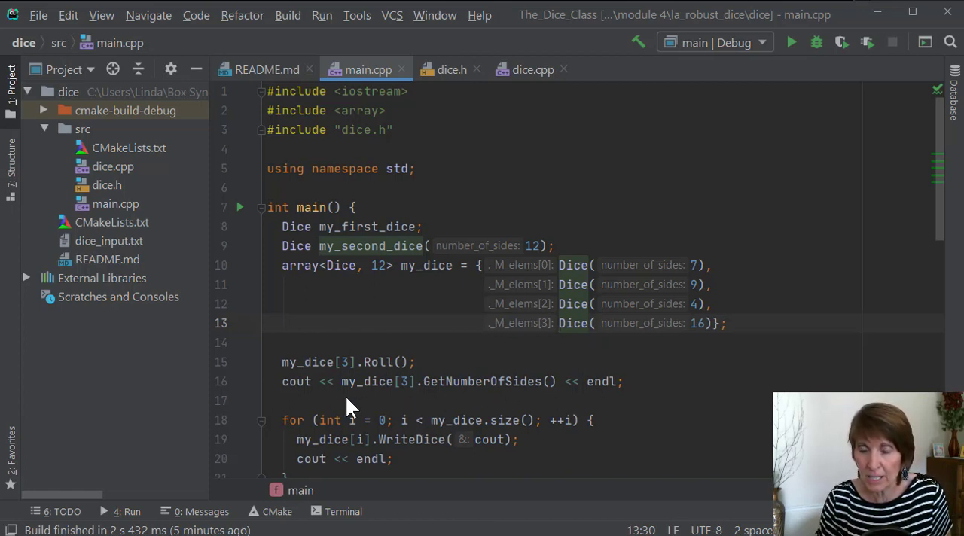
pyautogui.moveTo(336, 396)
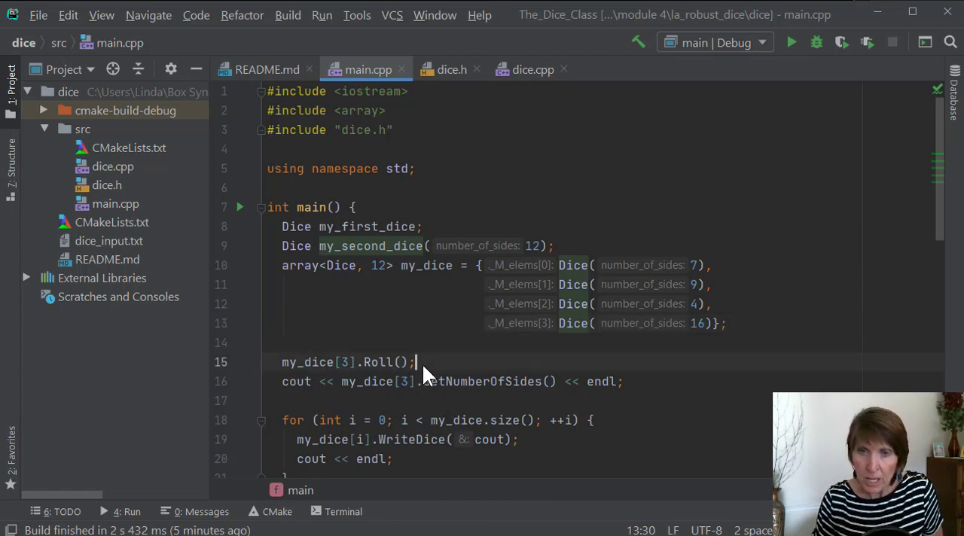
# Add my_dice[3].SetNumberOfSides(-2); and label the output 'Number of sides in my_dice[3]'.
pyautogui.press('enter')
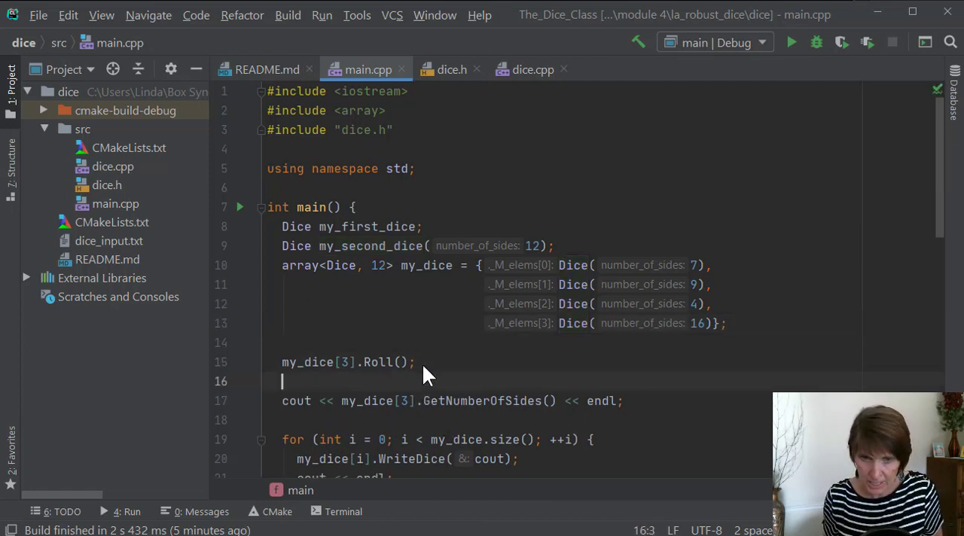
pyautogui.write('my_dice')
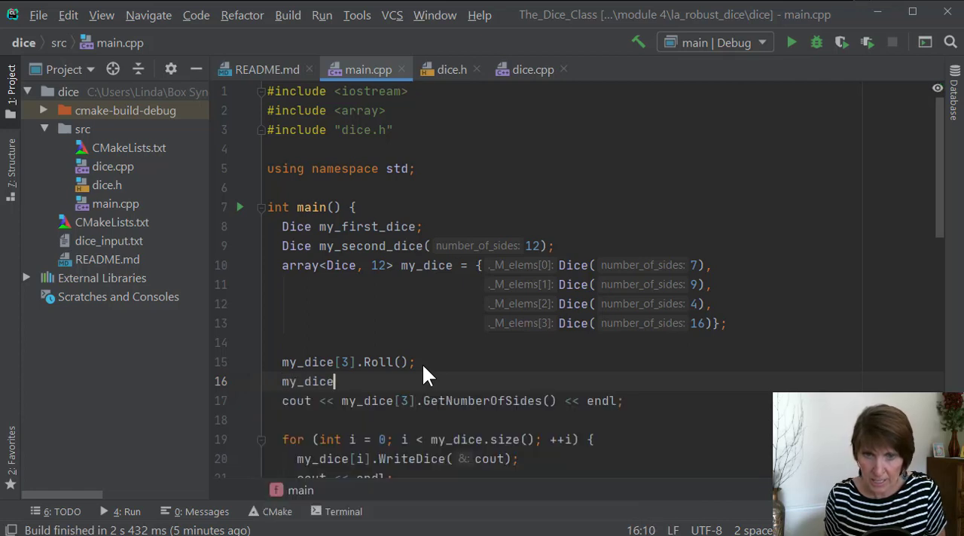
pyautogui.write('[3]')
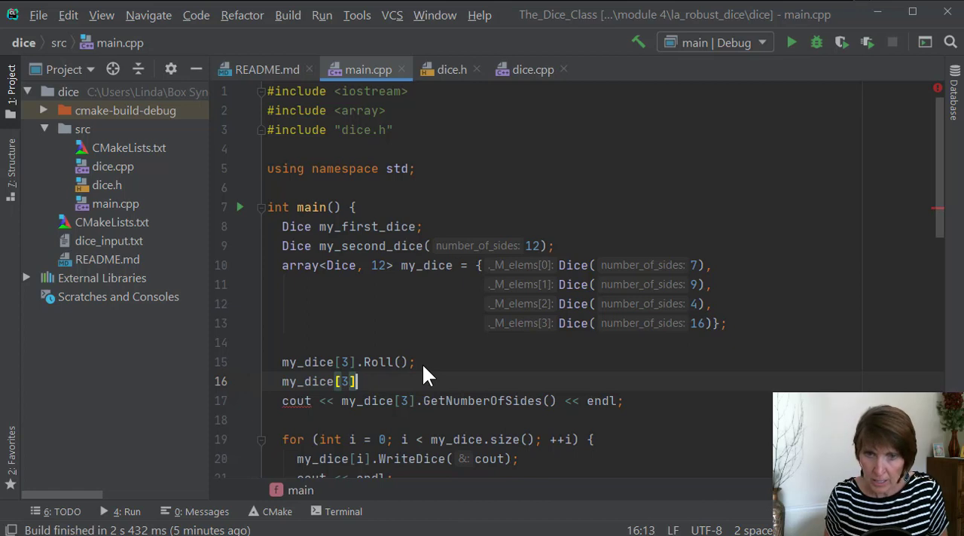
pyautogui.write('.SetNumberOfSides(')
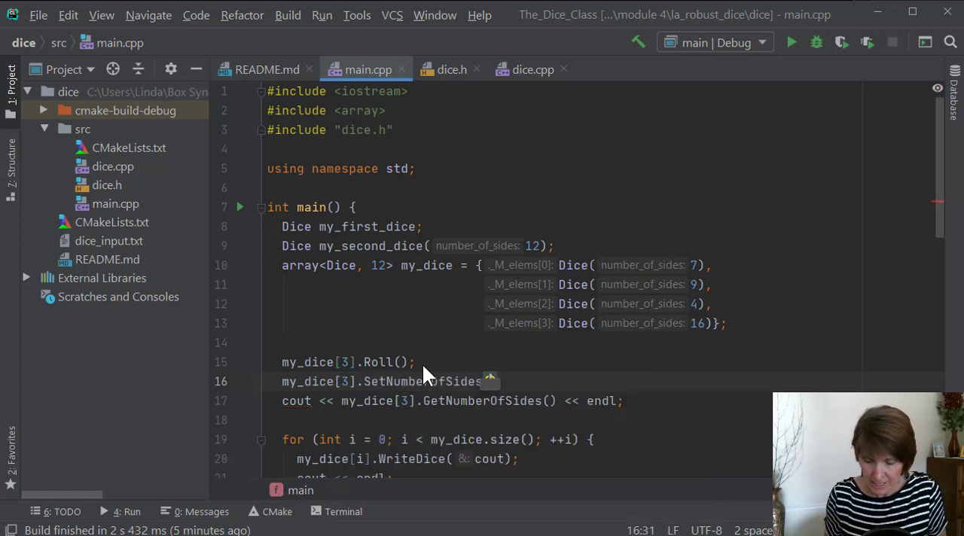
pyautogui.write('-2);')
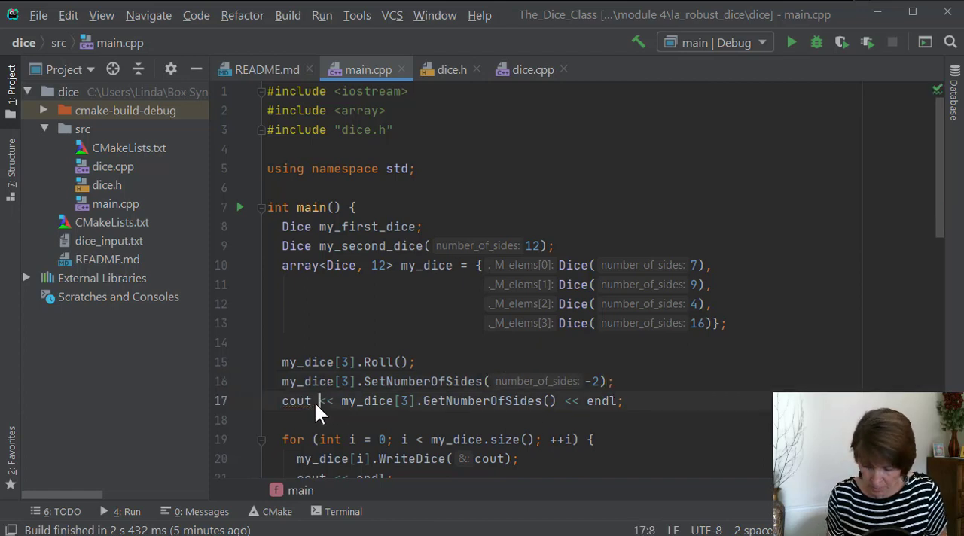
pyautogui.write('<<')
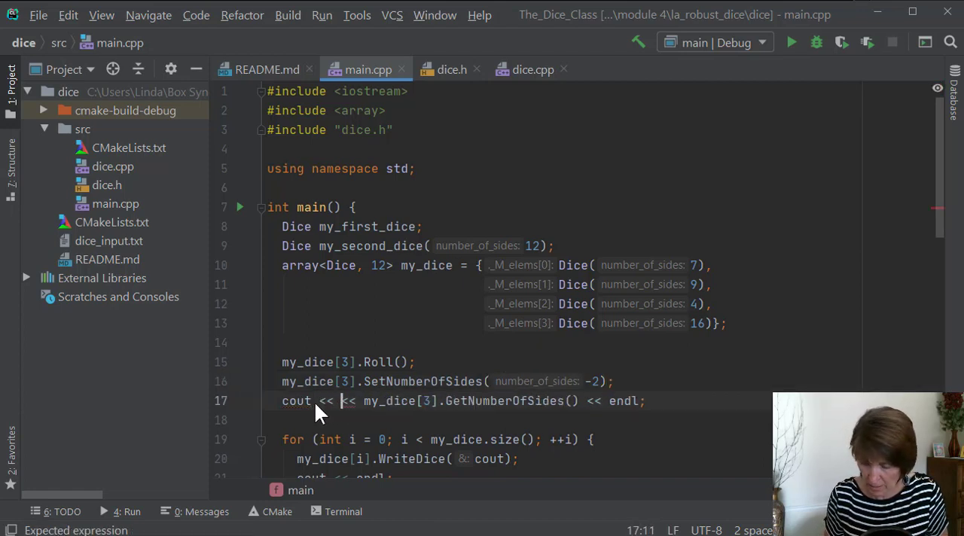
pyautogui.write('"')
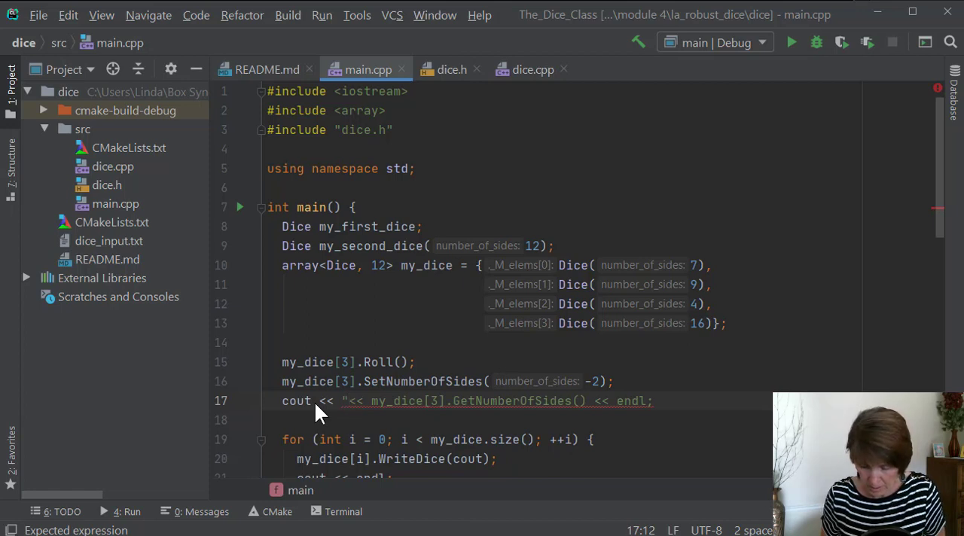
pyautogui.write('Number of sides in my_dice[3')
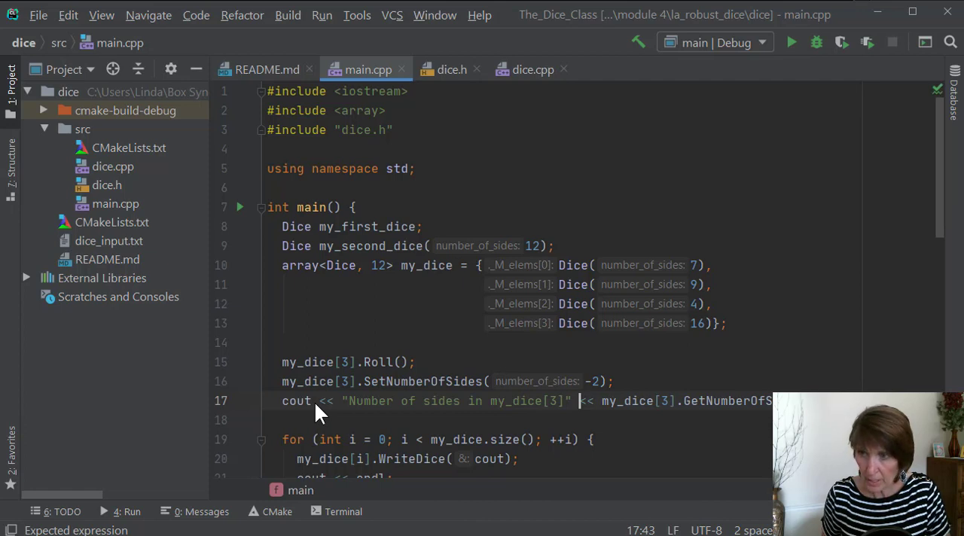
pyautogui.press('Enter')
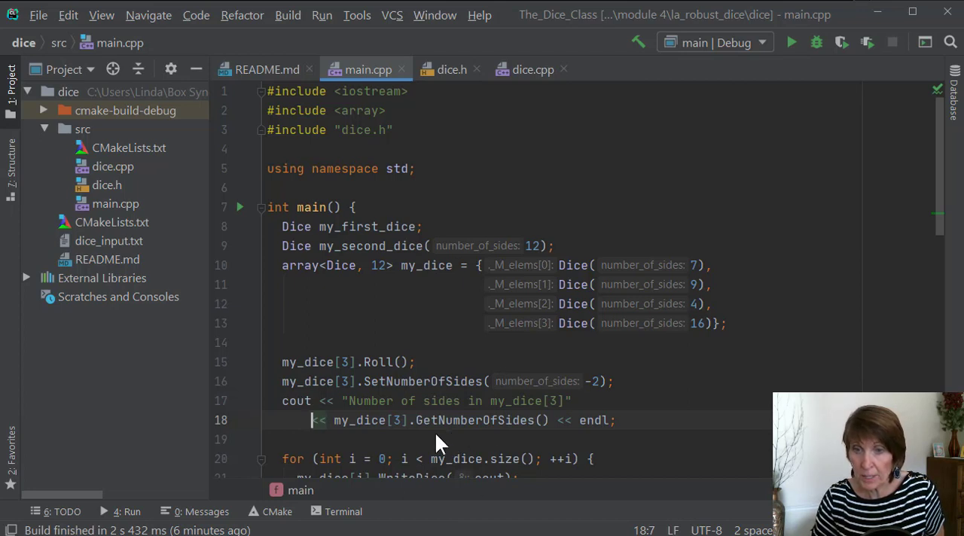
pyautogui.moveTo(569, 391)
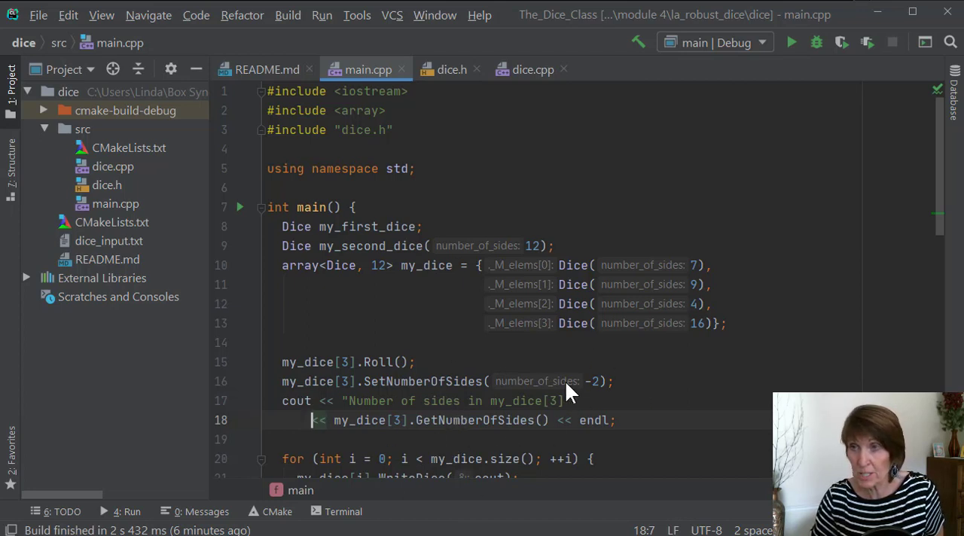
pyautogui.moveTo(599, 414)
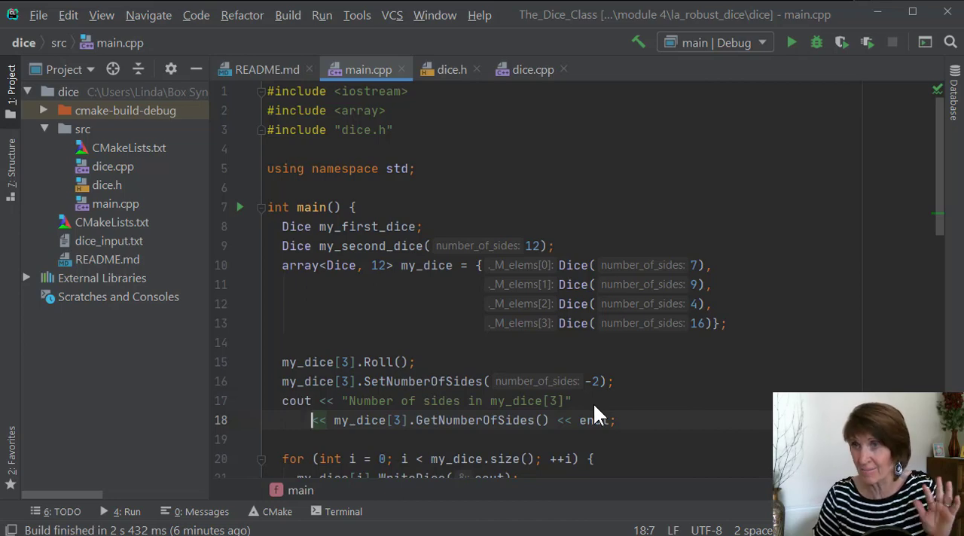
# Build and run main, confirming my_dice[3] reports -2 sides.
pyautogui.click(791, 43)
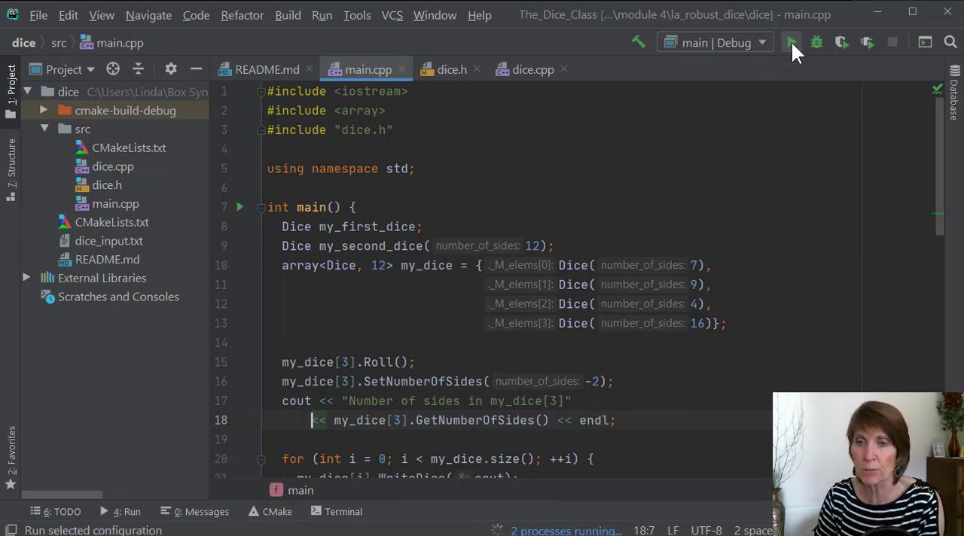
pyautogui.click(790, 42)
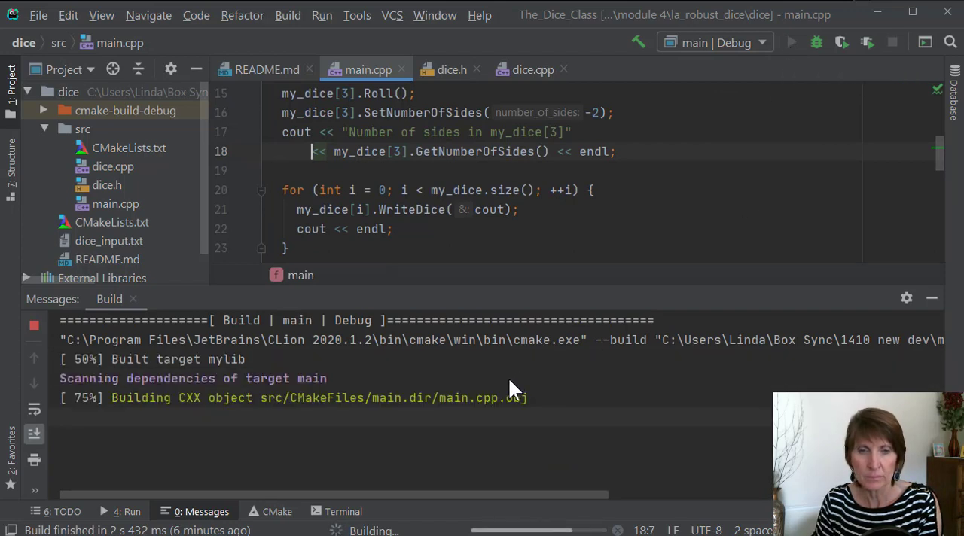
pyautogui.click(791, 42)
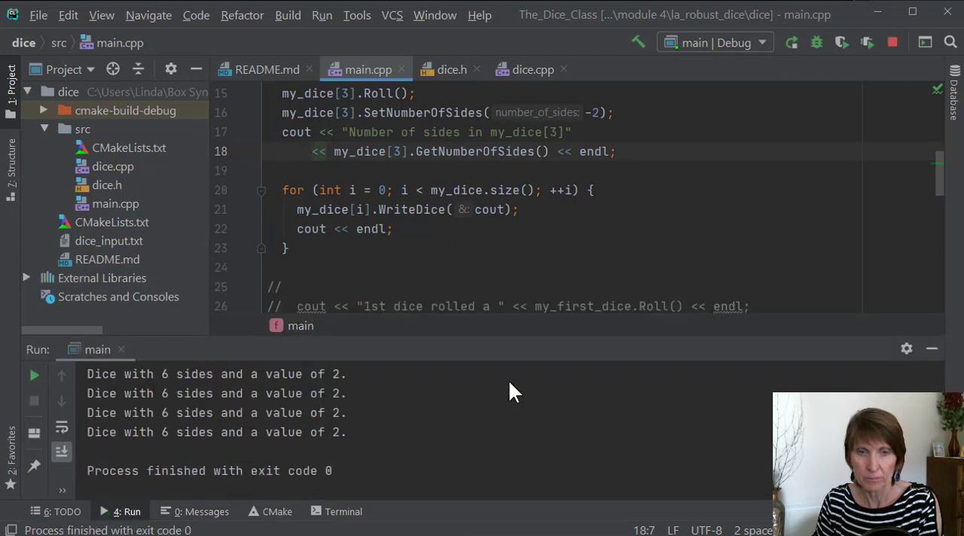
pyautogui.click(791, 42)
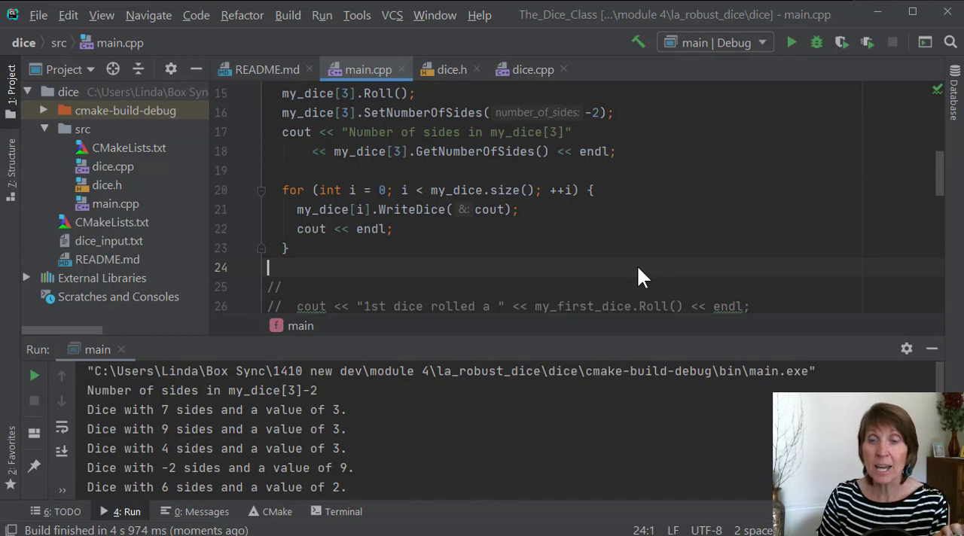
pyautogui.moveTo(531, 69)
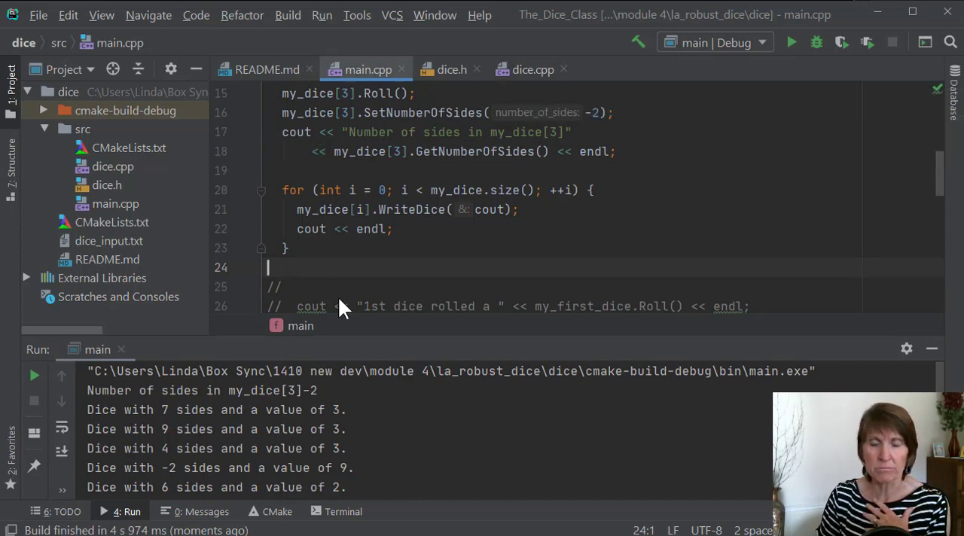
pyautogui.moveTo(467, 204)
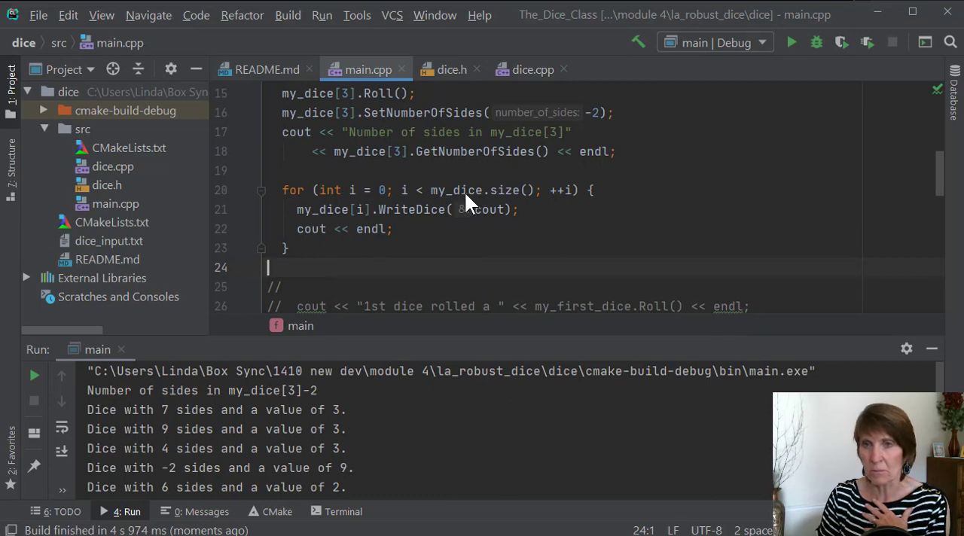
pyautogui.moveTo(388, 179)
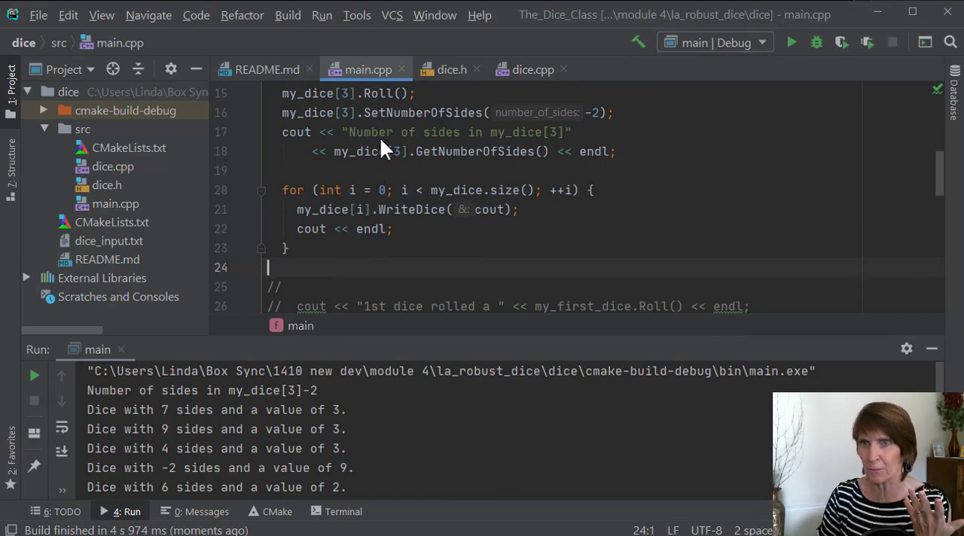
pyautogui.moveTo(395, 136)
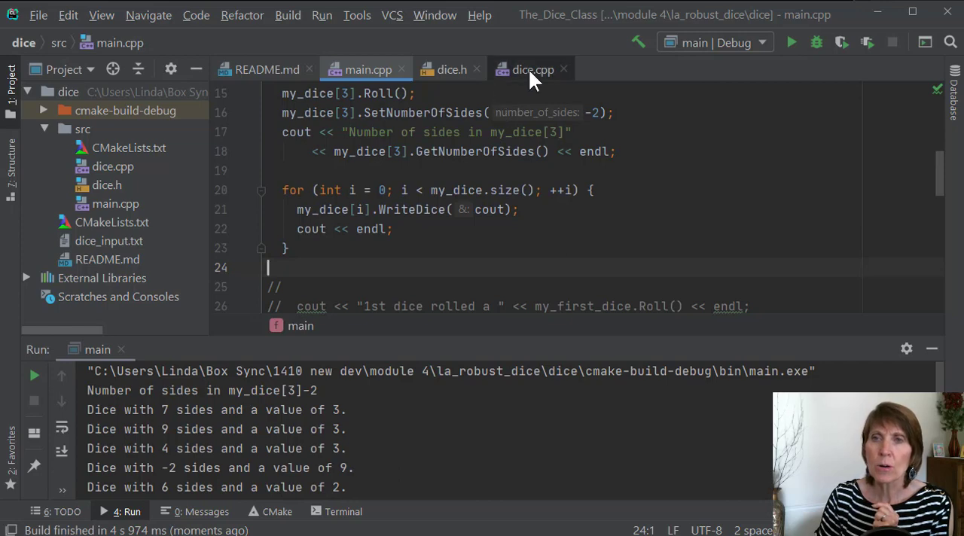
# Switch to dice.cpp, where SetNumberOfSides assigns the value unchecked.
pyautogui.click(533, 69)
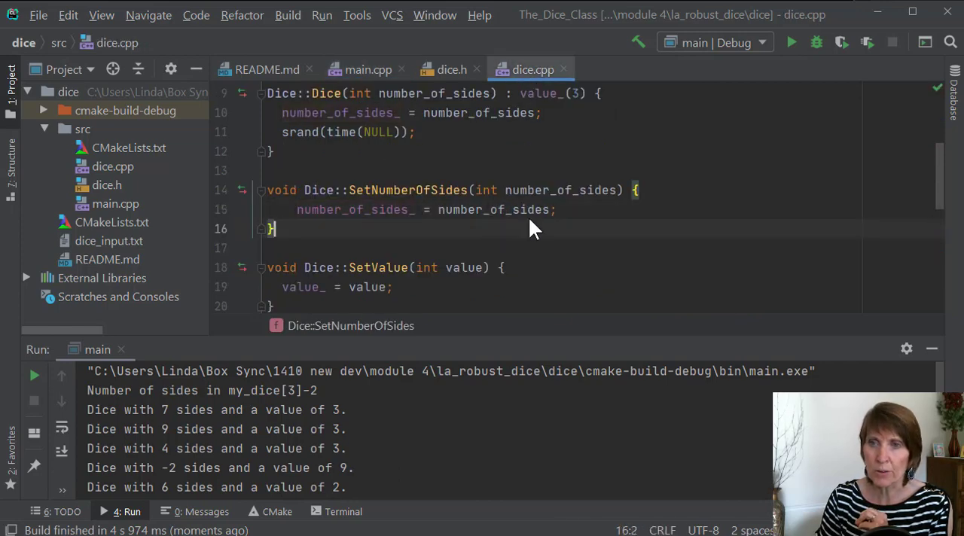
pyautogui.moveTo(659, 200)
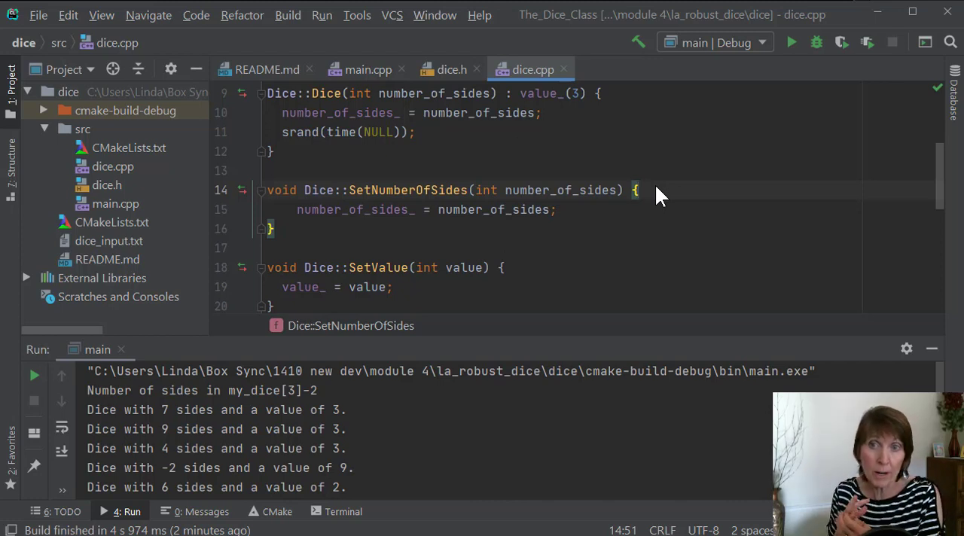
pyautogui.moveTo(659, 225)
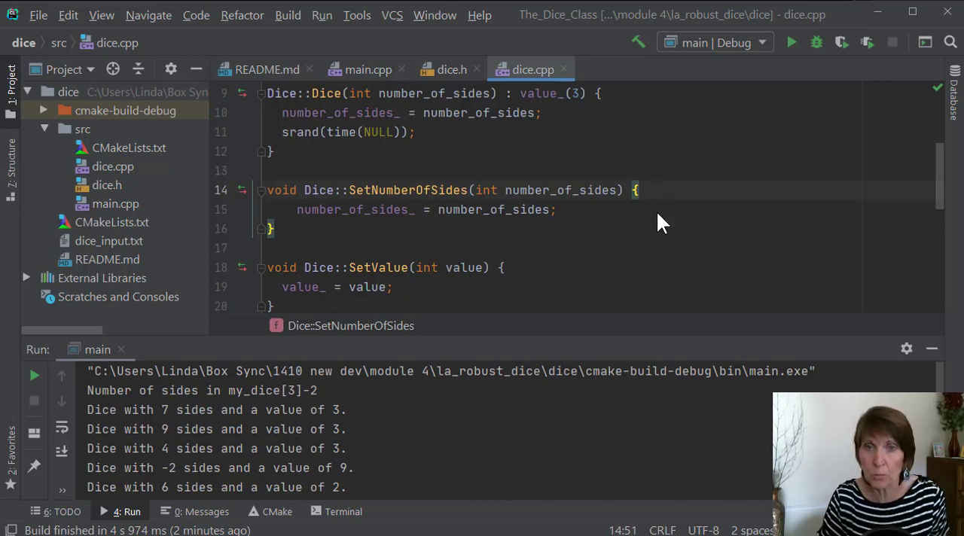
pyautogui.moveTo(586, 221)
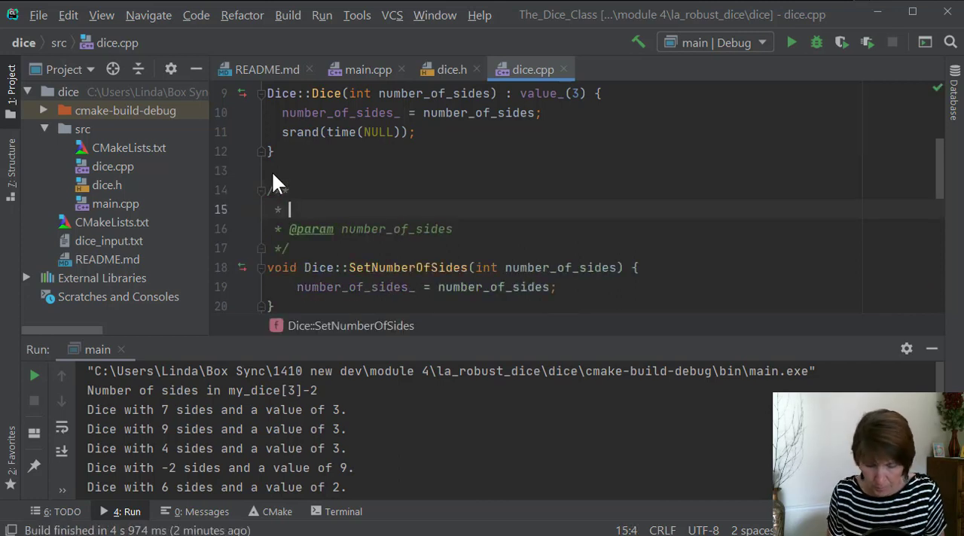
pyautogui.write('@')
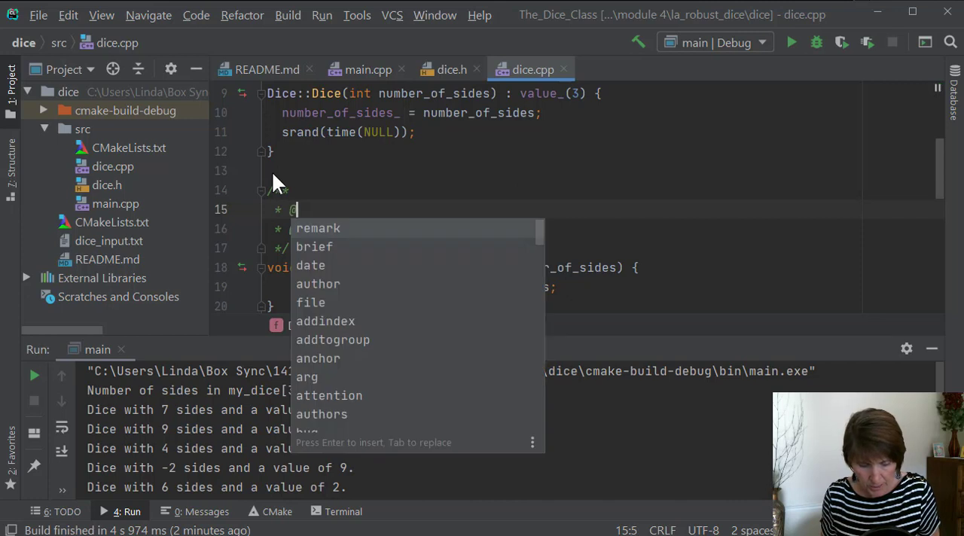
pyautogui.write('brief Sets the number of sides for the')
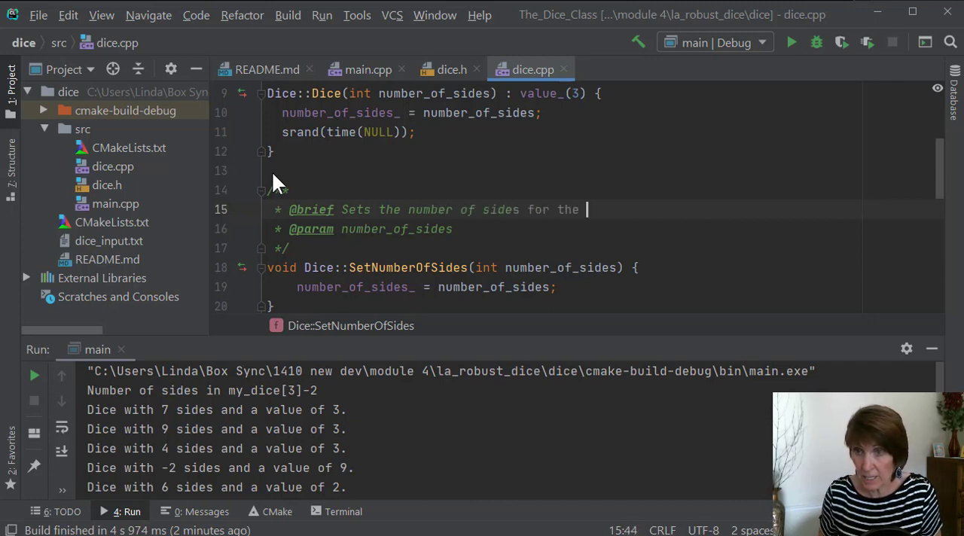
pyautogui.write('Dice')
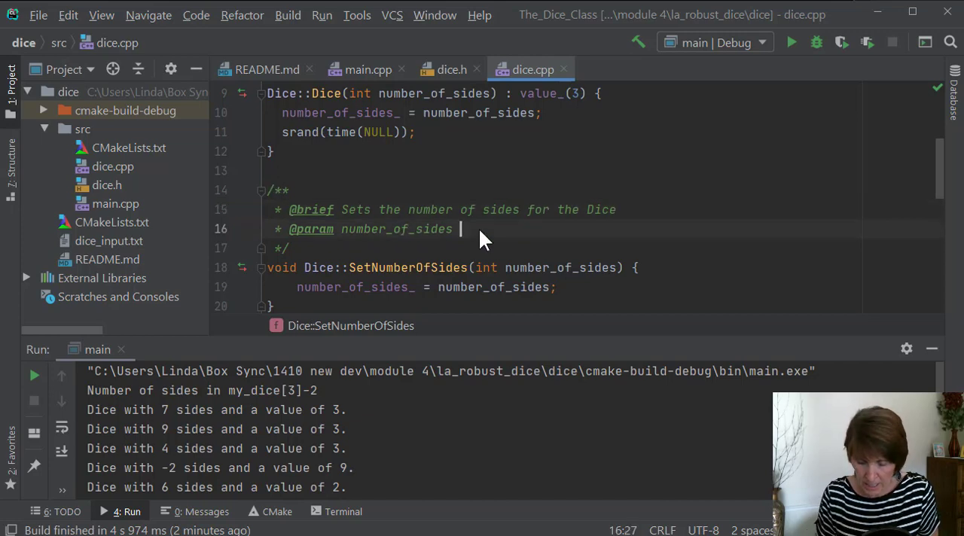
# Describe number_of_sides as an integer for the sides, which must be 2 or greater.
pyautogui.write('An')
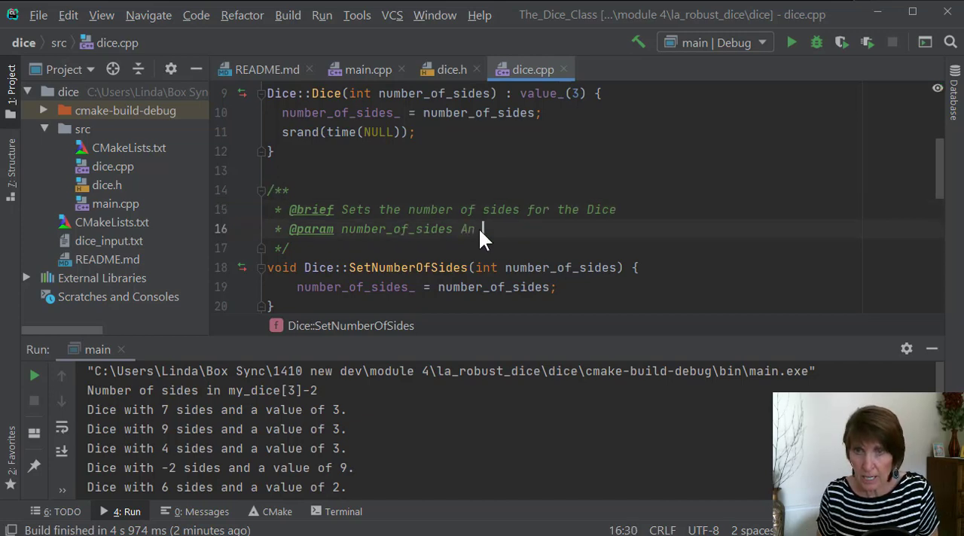
pyautogui.write('integert')
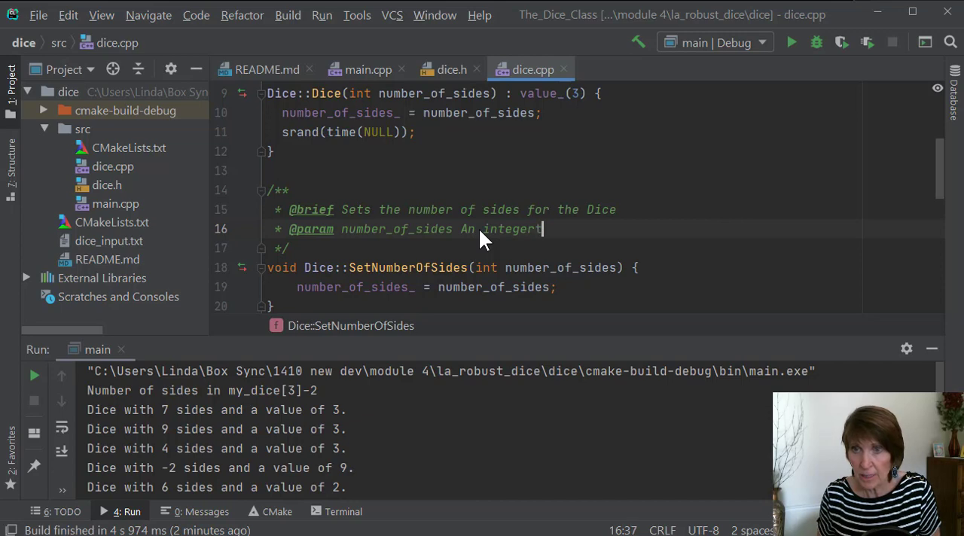
pyautogui.write('that specifies the number of')
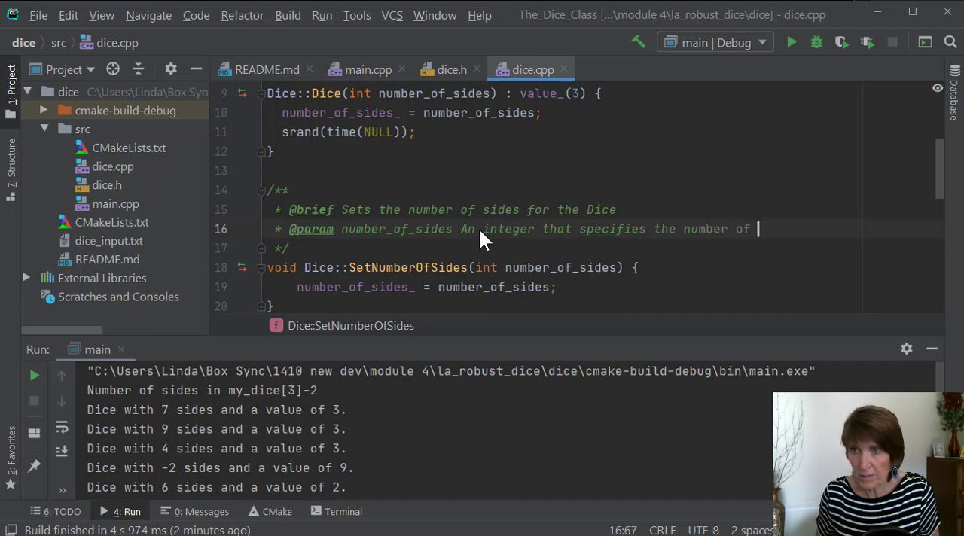
pyautogui.write('sides')
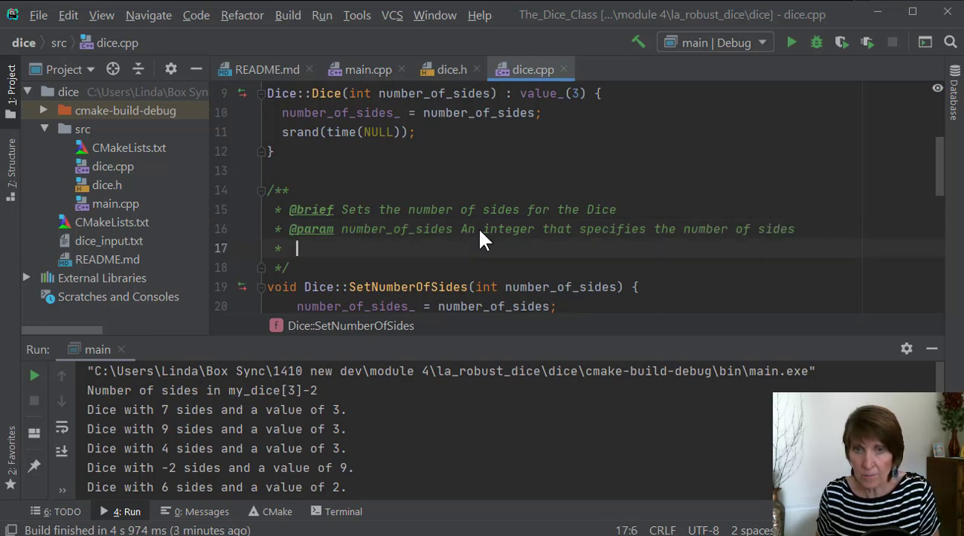
pyautogui.write('on this')
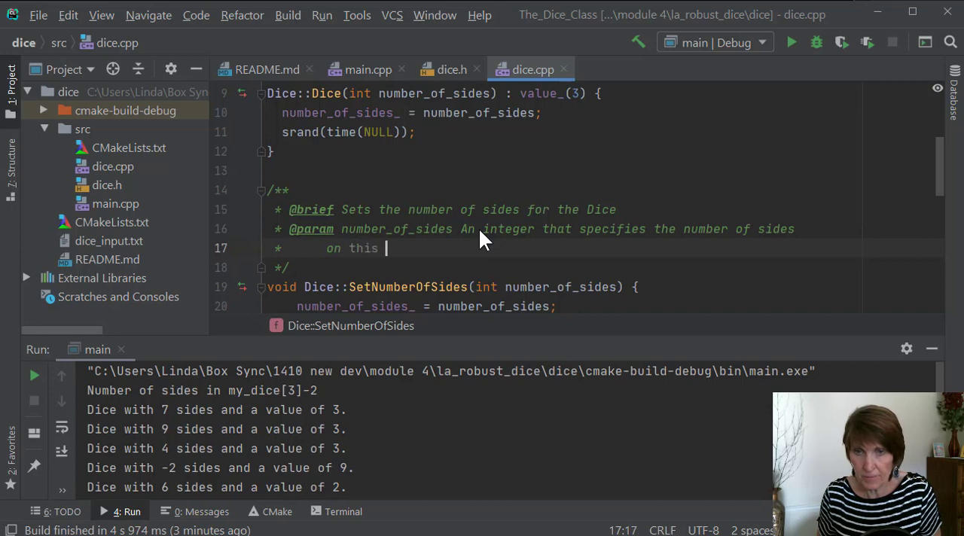
pyautogui.write('Dice')
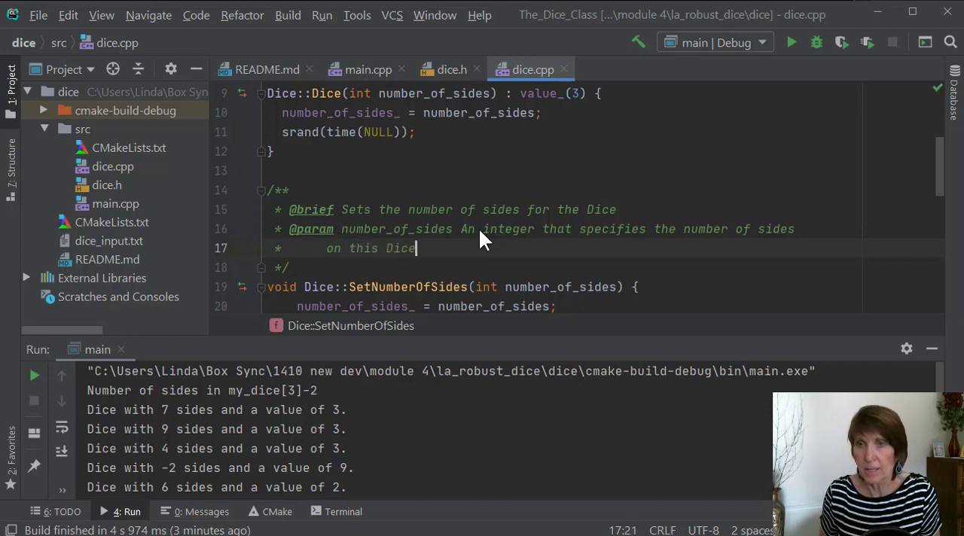
pyautogui.write('.')
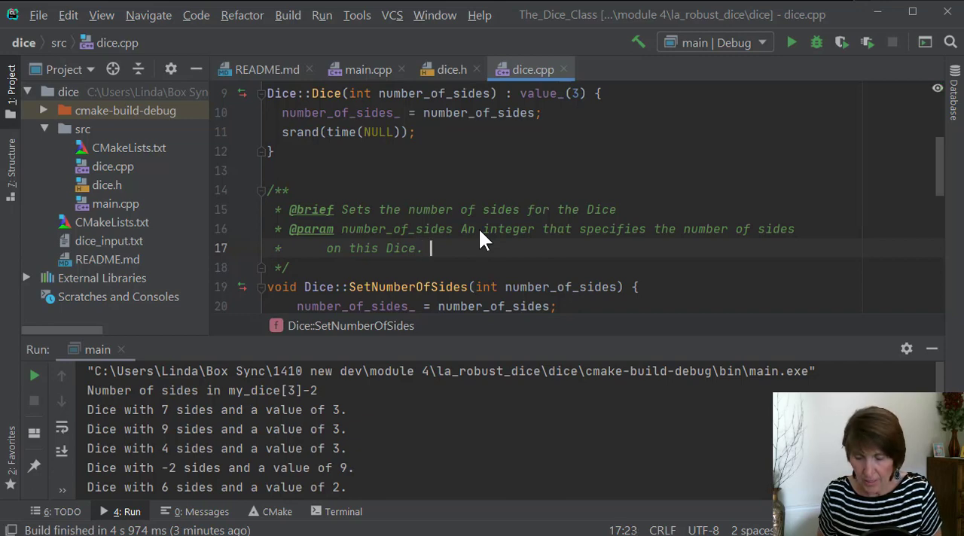
pyautogui.write('The')
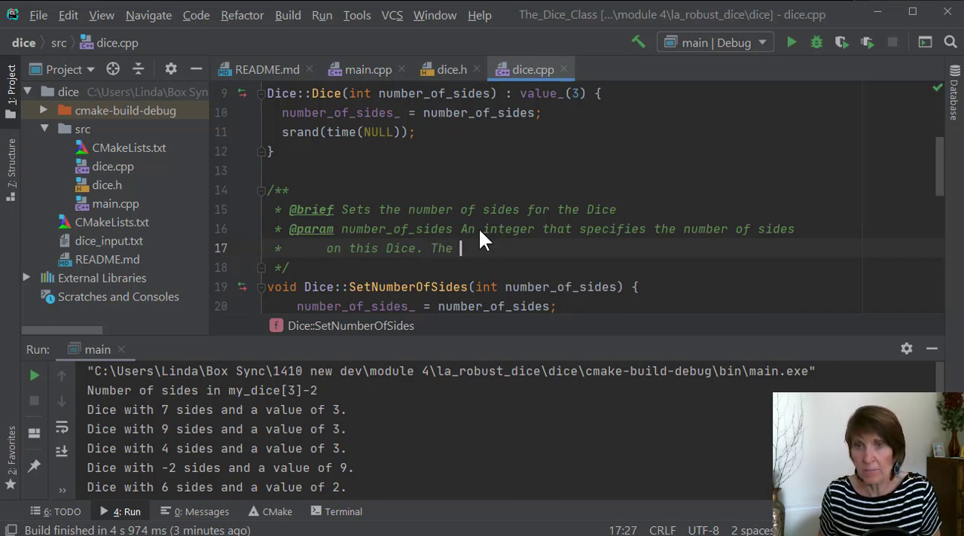
pyautogui.write('n')
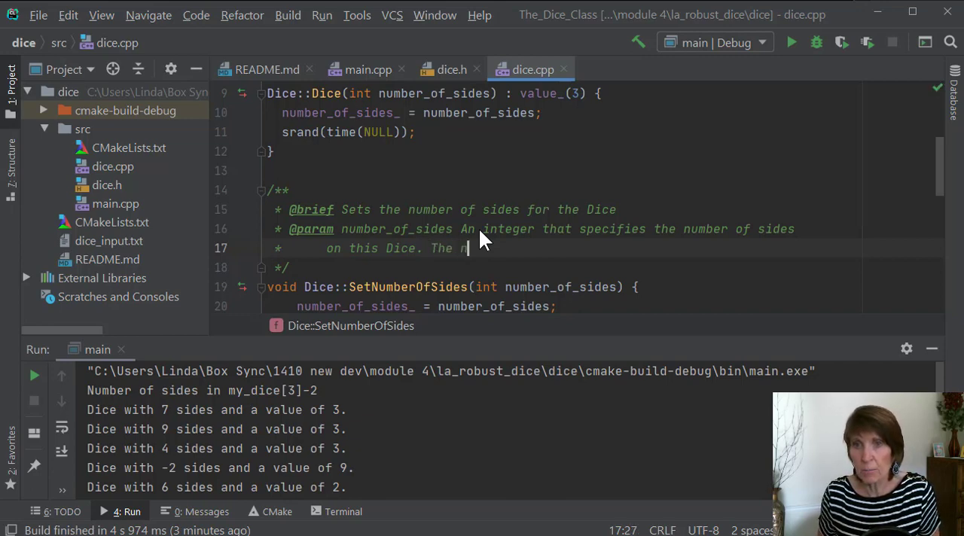
pyautogui.write('umber of sides must')
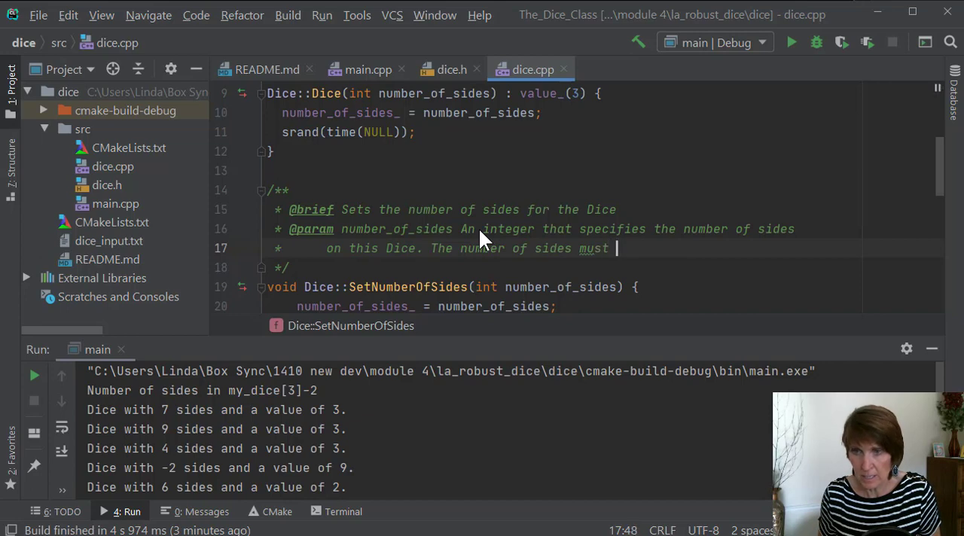
pyautogui.write('be 2 or gr')
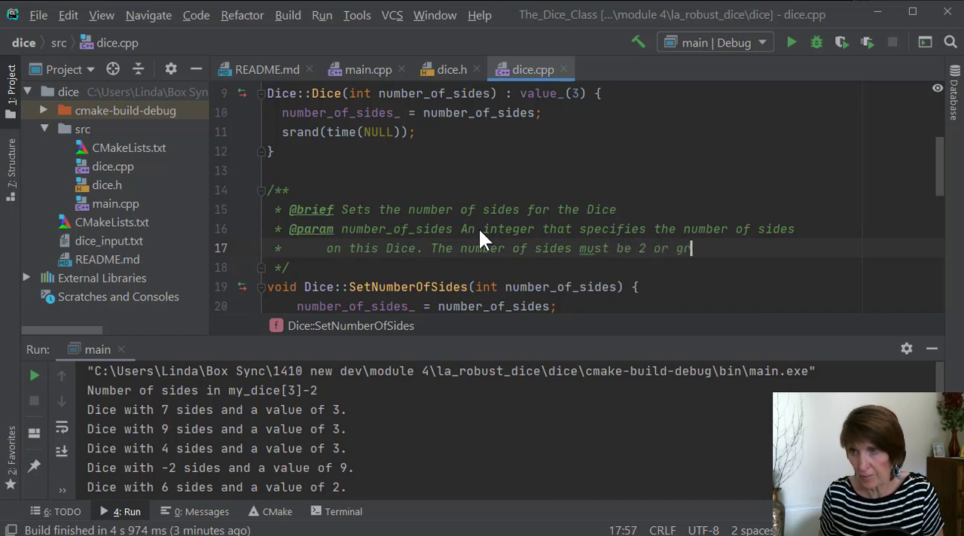
pyautogui.write('eater.')
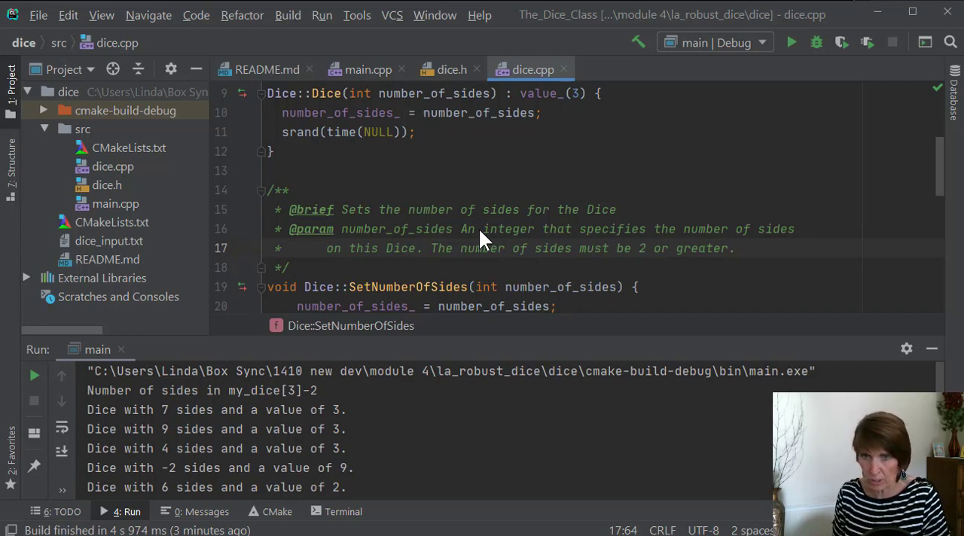
pyautogui.moveTo(758, 178)
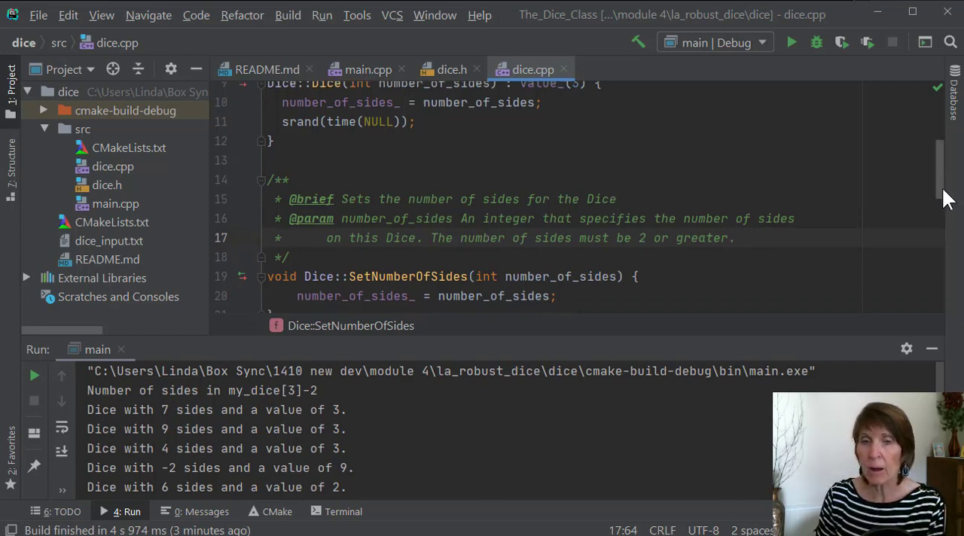
pyautogui.scroll(-3)
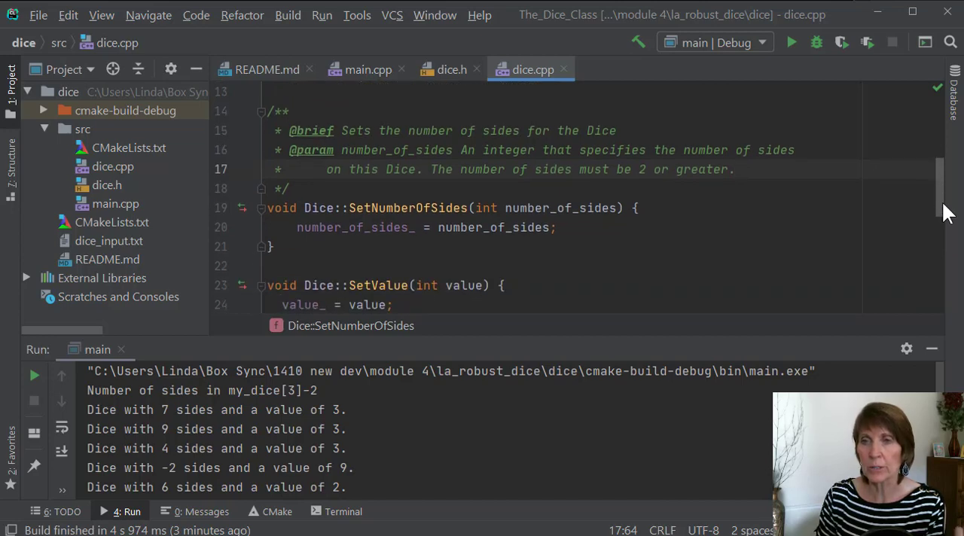
# Open an 'if (number_of_sides < 2) {' block in SetNumberOfSides.
pyautogui.click(637, 208)
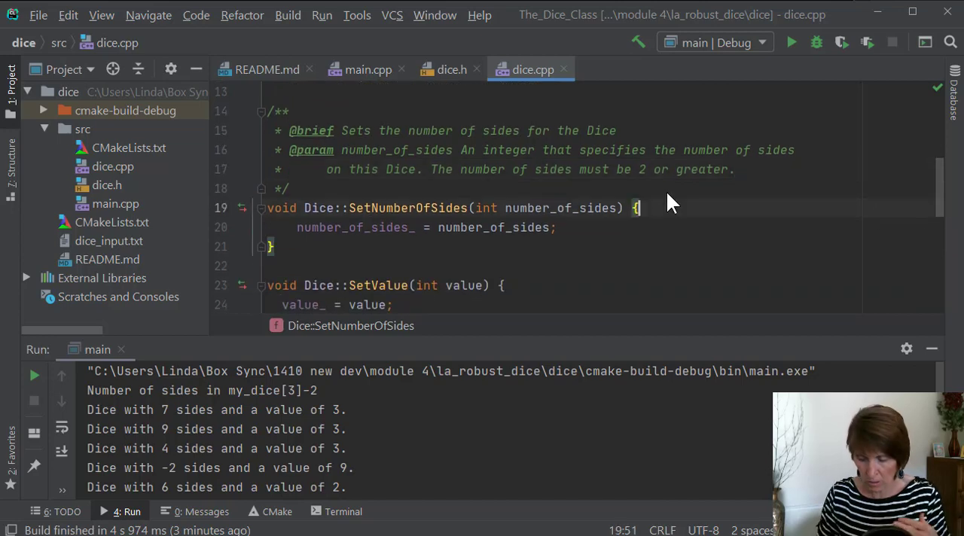
pyautogui.write('if')
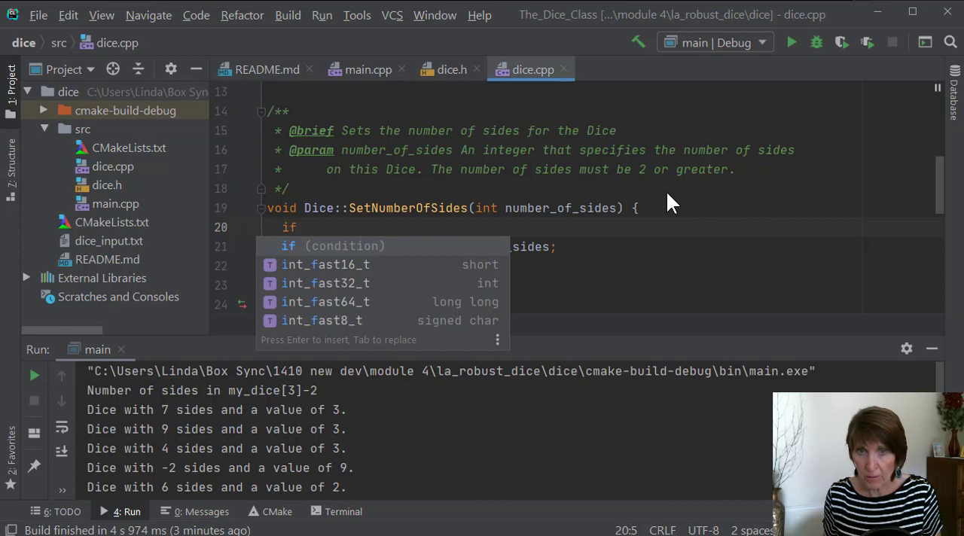
pyautogui.write('number_of_sides)')
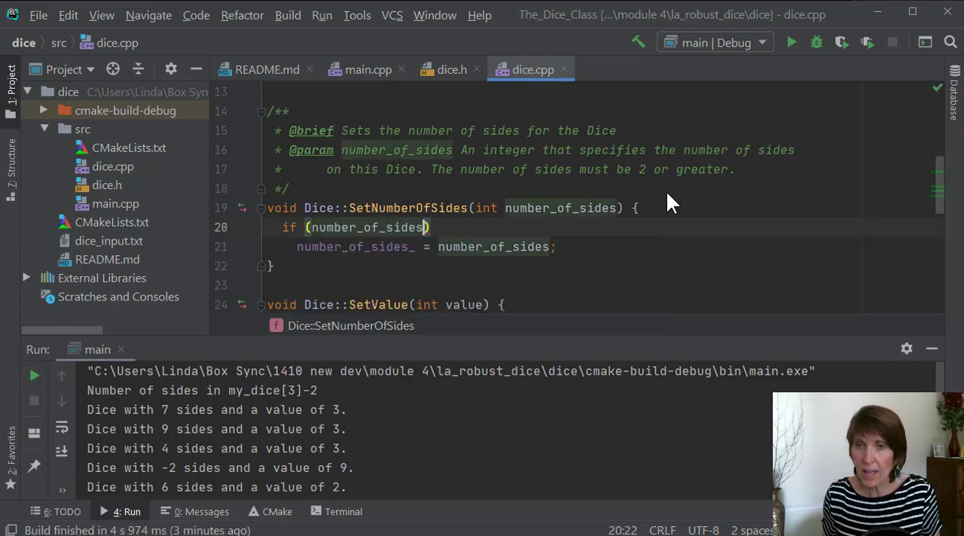
pyautogui.write('<')
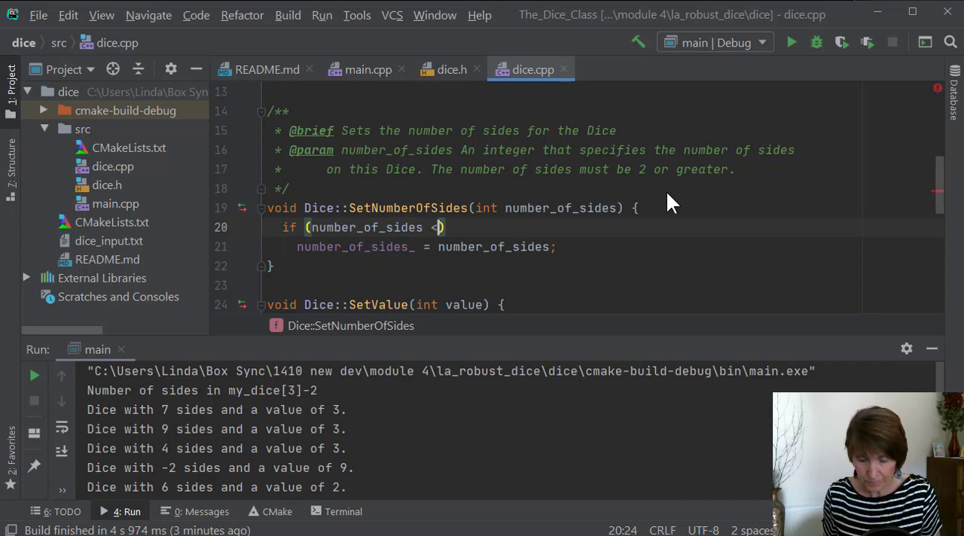
pyautogui.write('2')
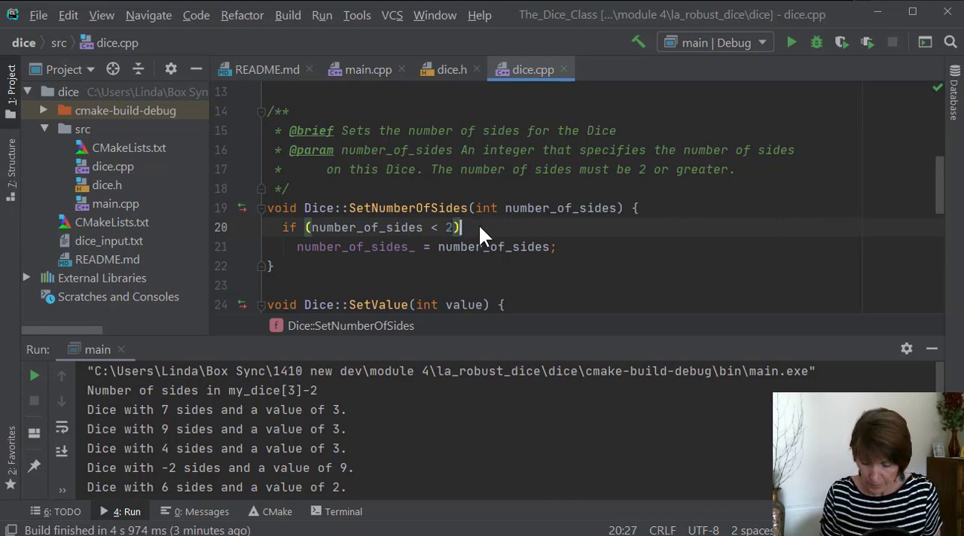
pyautogui.write('{')
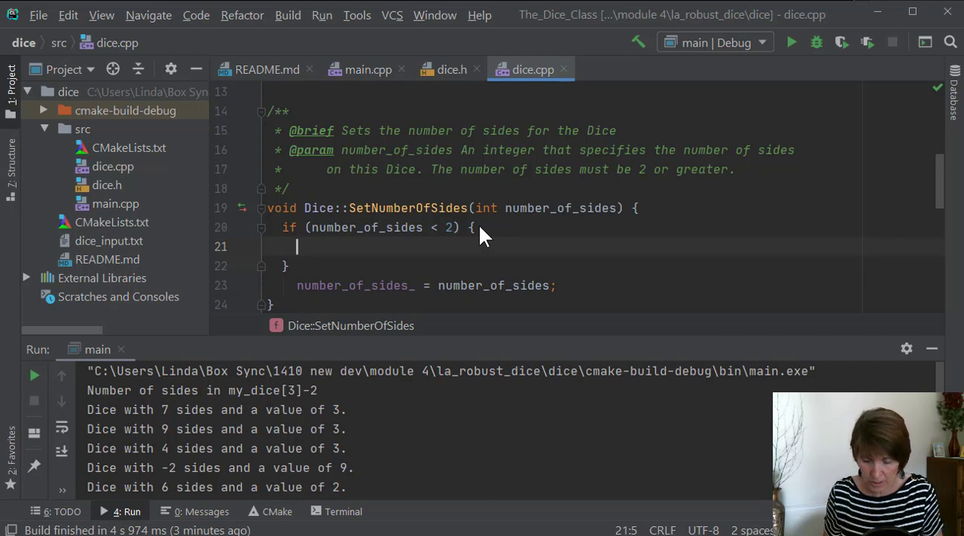
# Set number_of_sides_ = 6 in the if branch, moving the original assignment into else.
pyautogui.write('number_of_sides_')
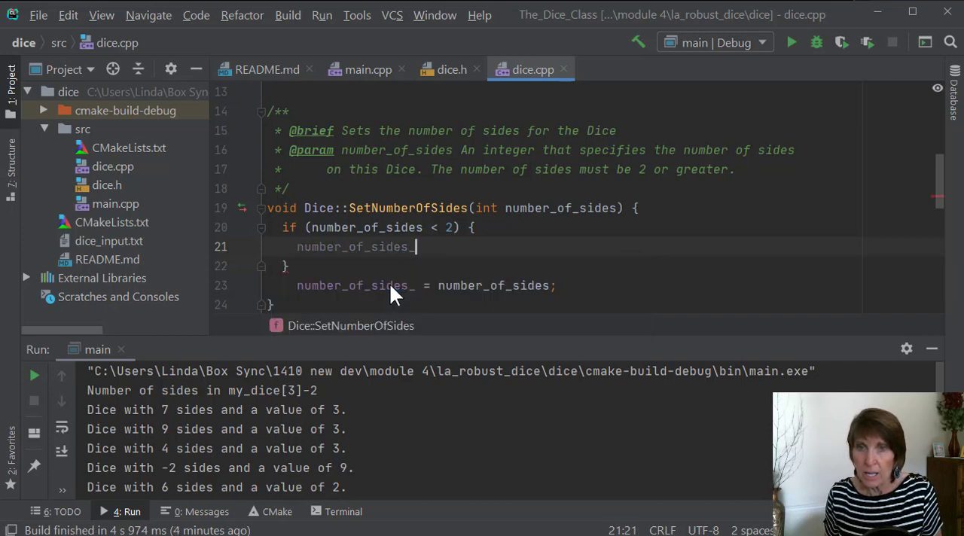
pyautogui.write('=')
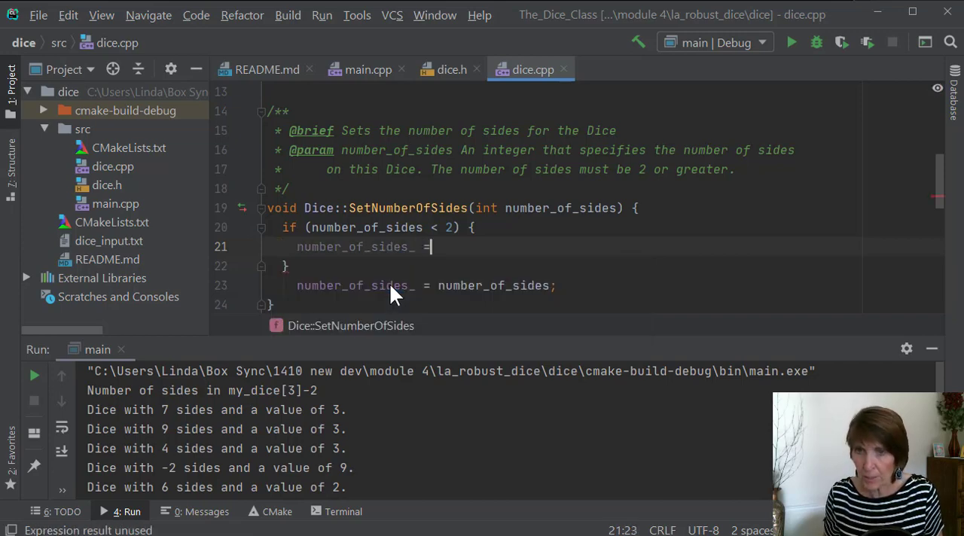
pyautogui.write('6')
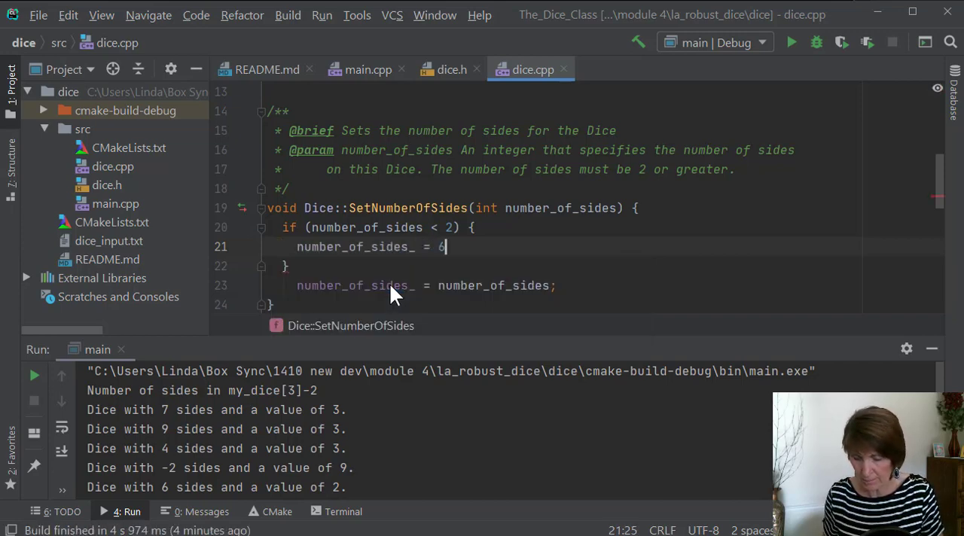
pyautogui.write(';')
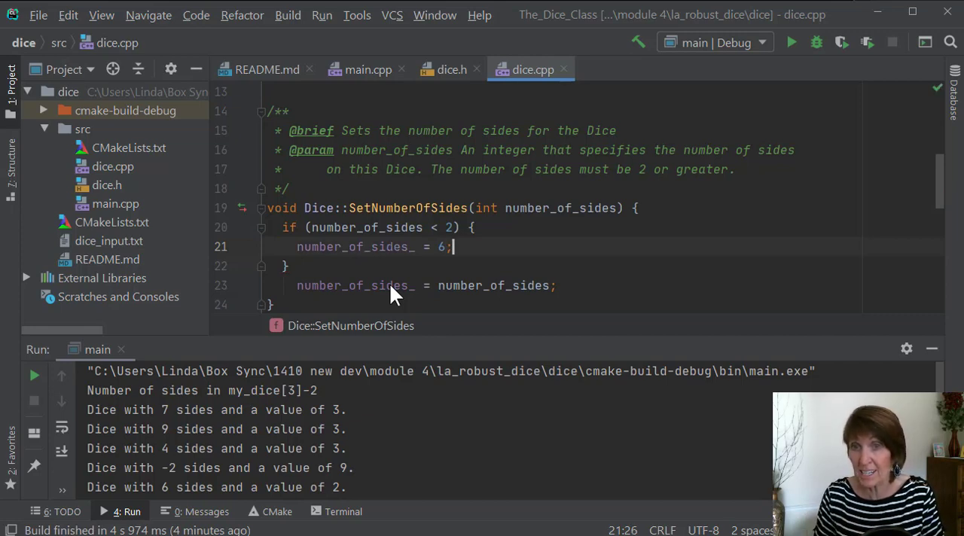
pyautogui.moveTo(444, 266)
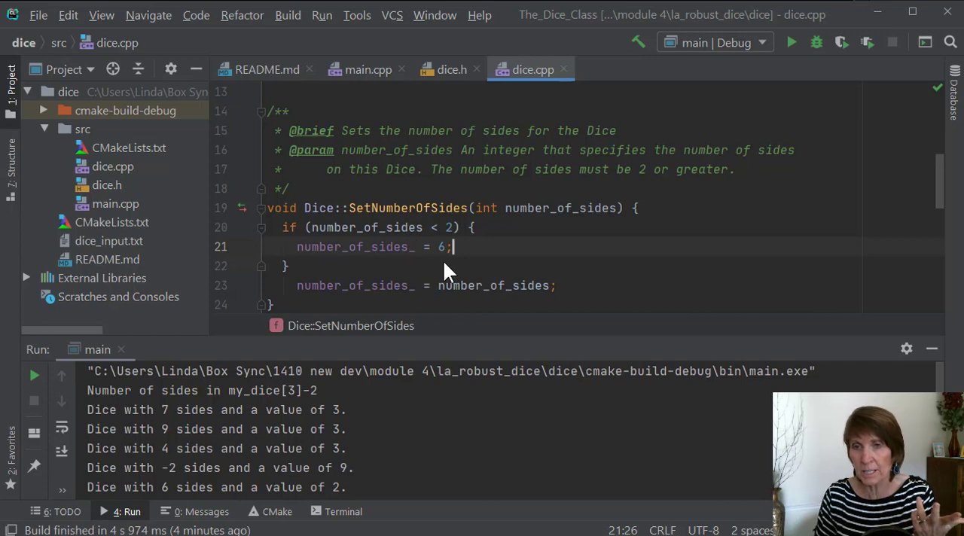
pyautogui.moveTo(429, 275)
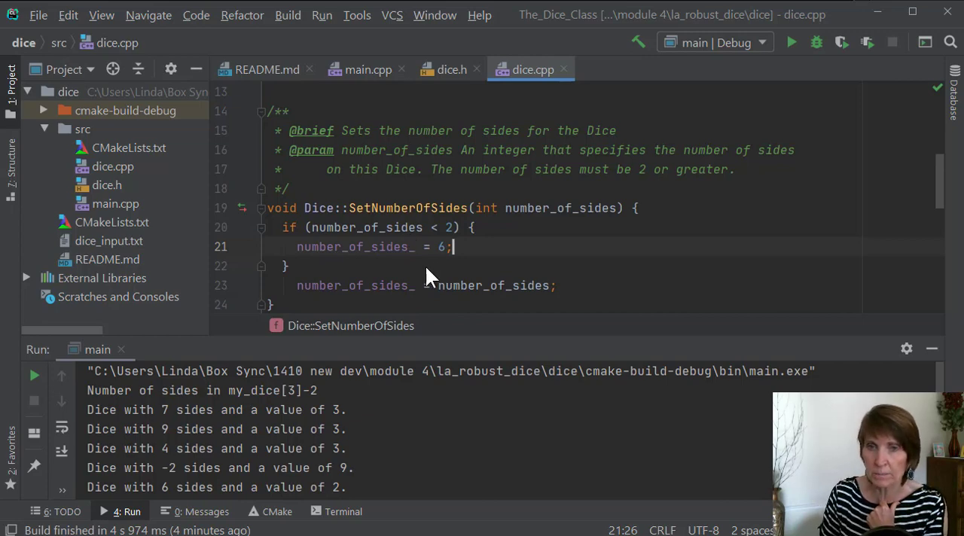
pyautogui.write('e')
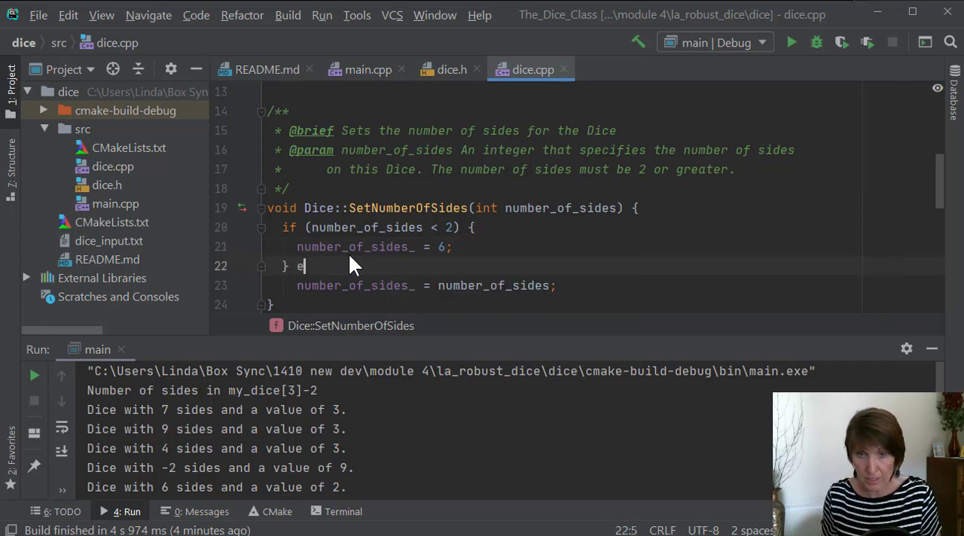
pyautogui.write('lse {')
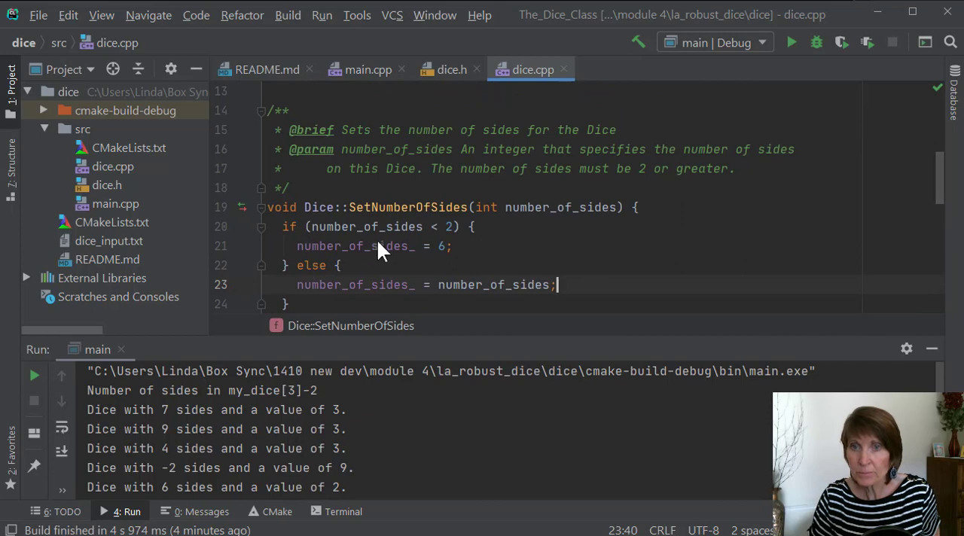
pyautogui.moveTo(448, 256)
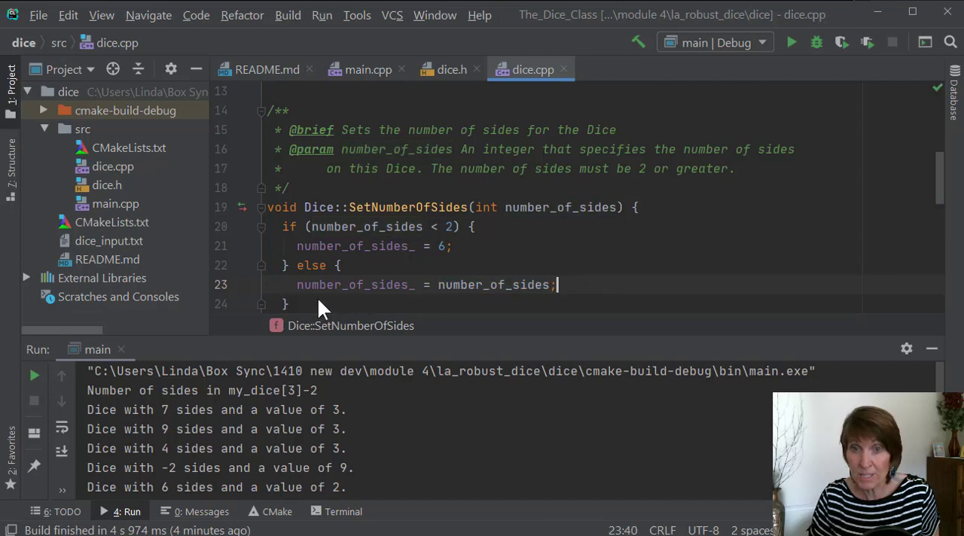
pyautogui.moveTo(308, 237)
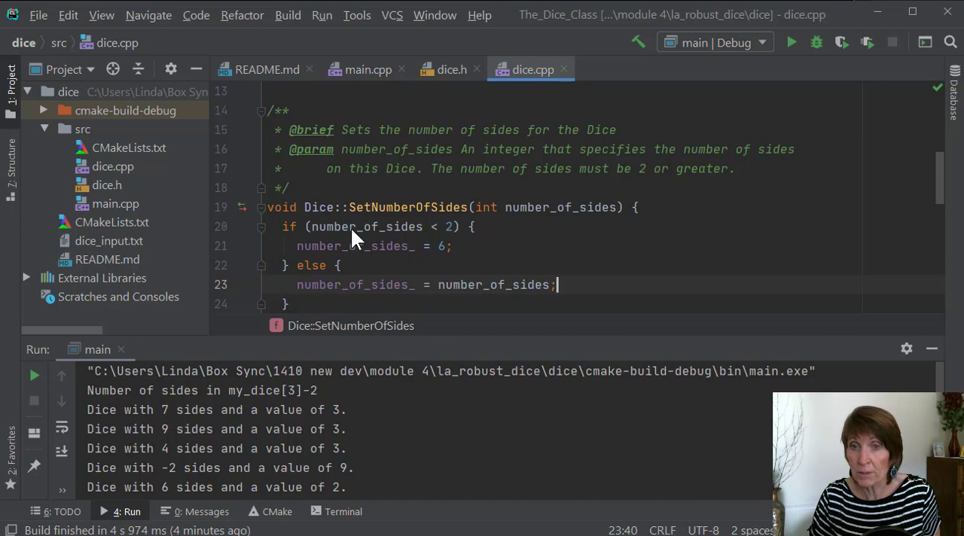
pyautogui.moveTo(576, 165)
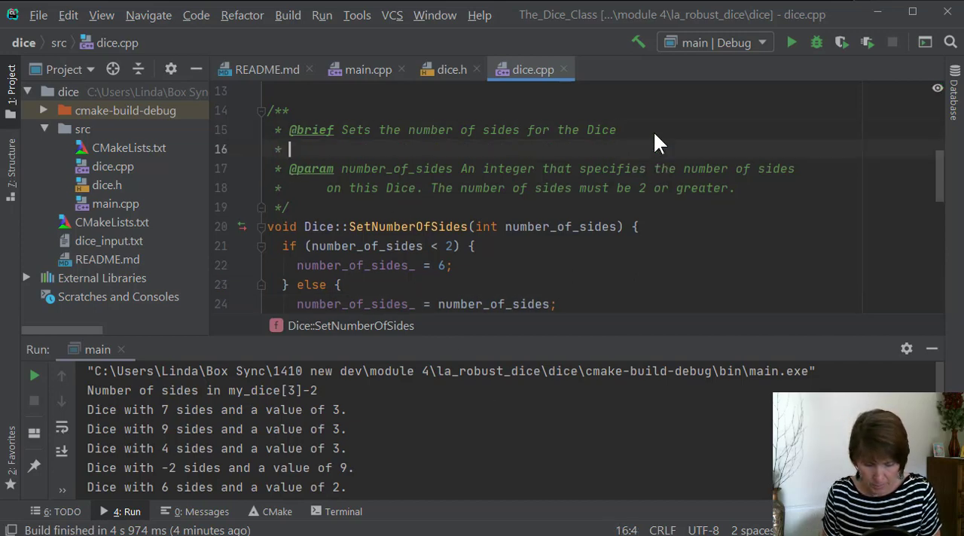
pyautogui.write('@remark')
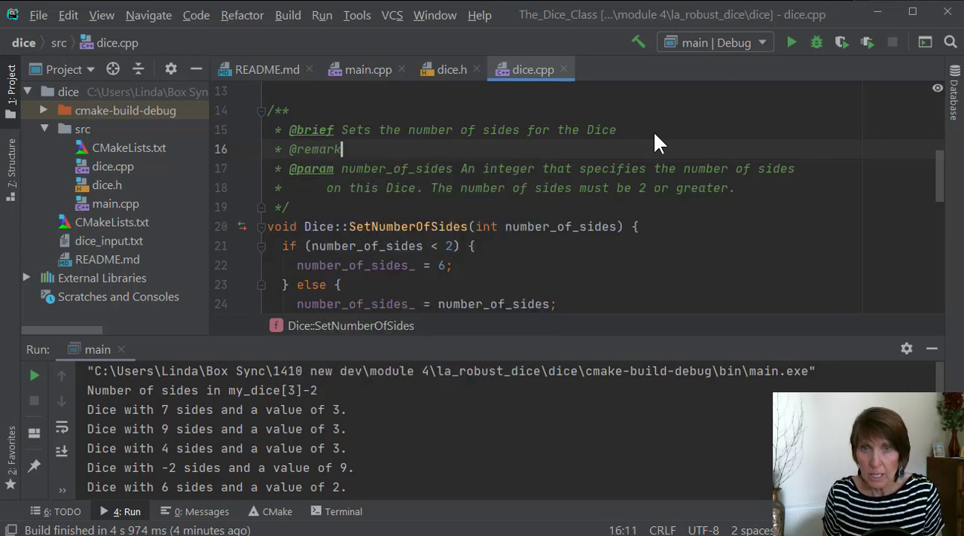
pyautogui.write('If hte')
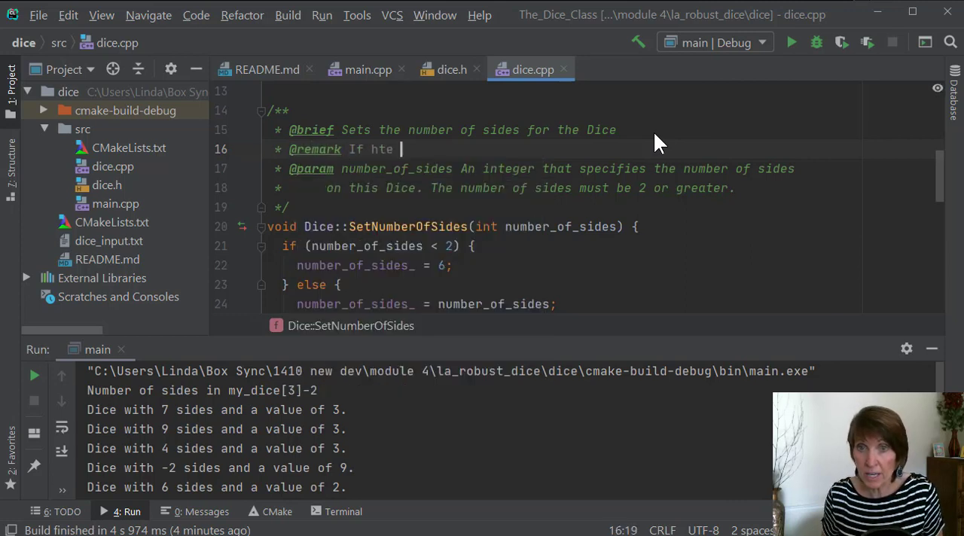
pyautogui.write('the')
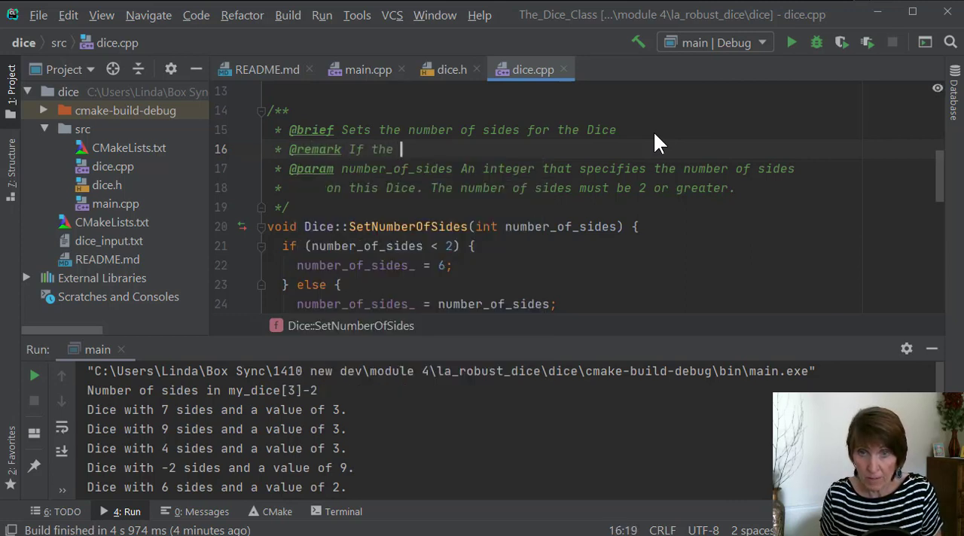
pyautogui.write('value sent is')
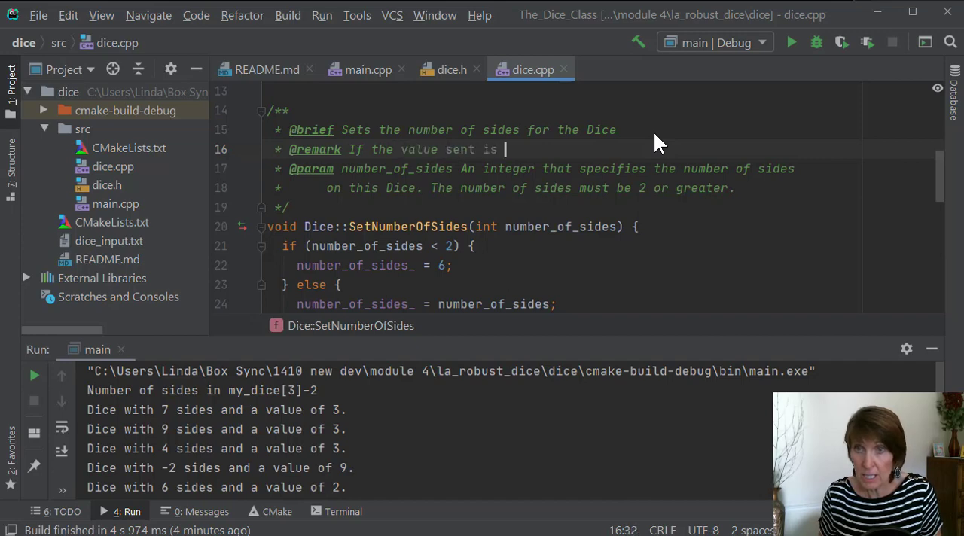
pyautogui.write('less than 2,')
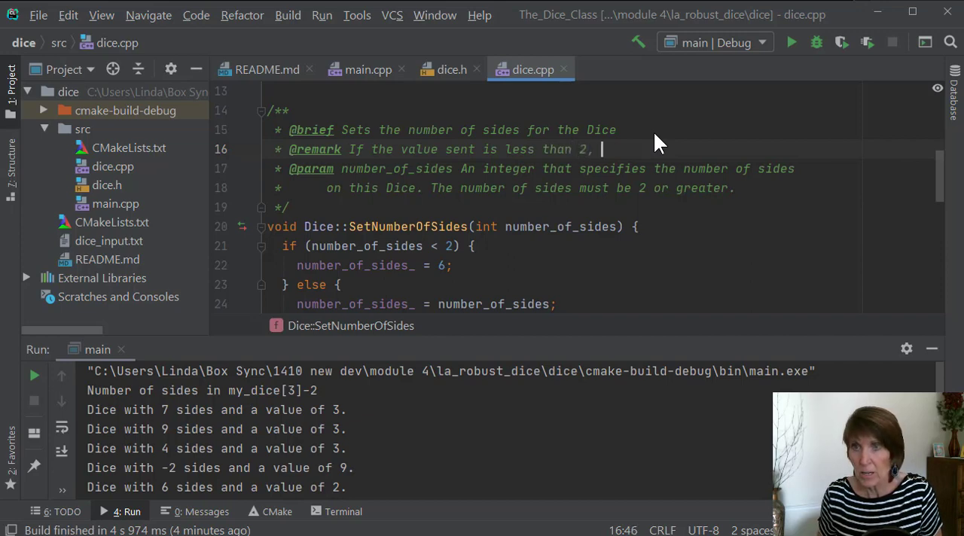
pyautogui.write('the number of sides will be')
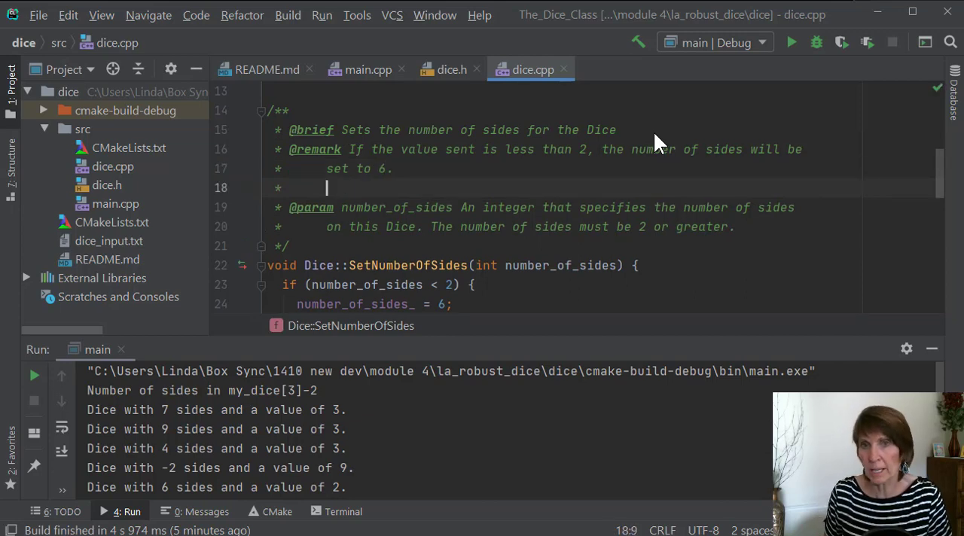
pyautogui.moveTo(420, 156)
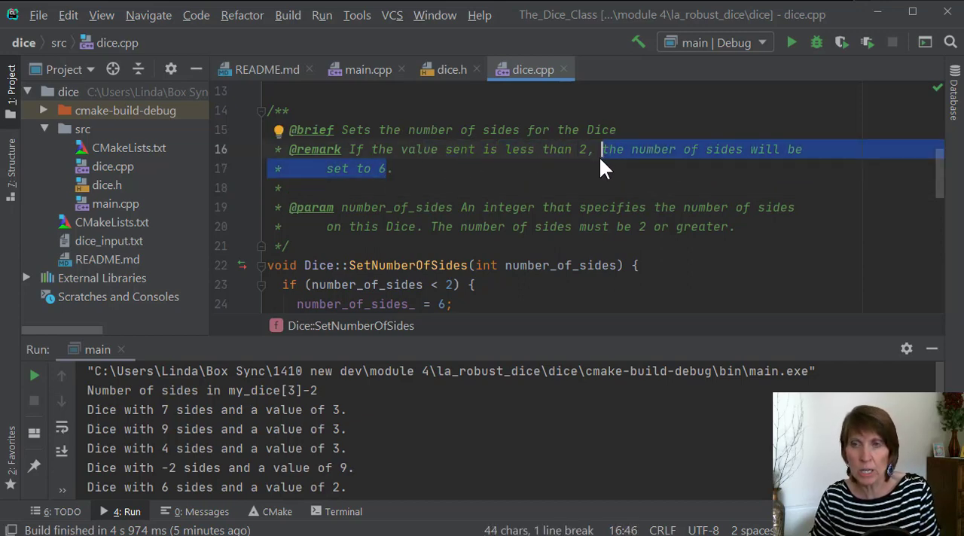
pyautogui.click(327, 188)
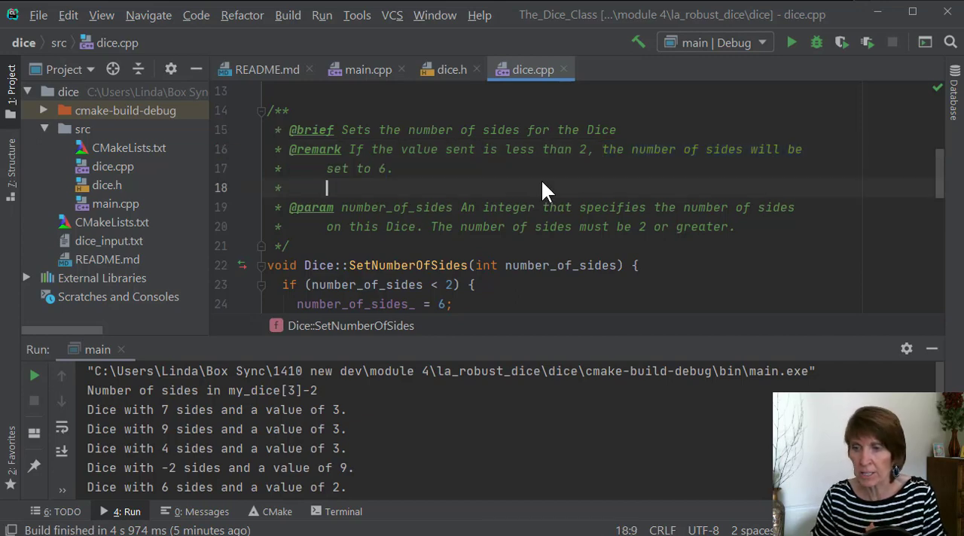
pyautogui.moveTo(546, 192)
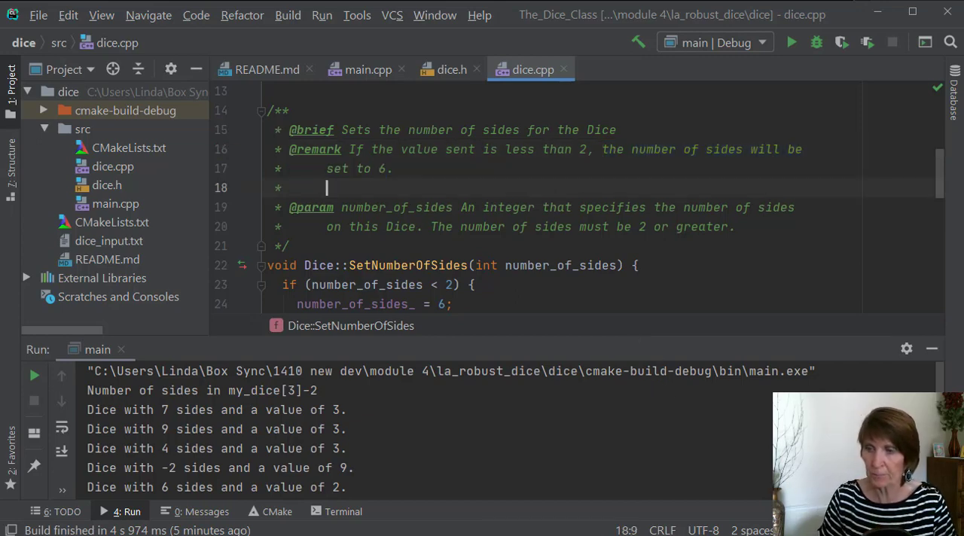